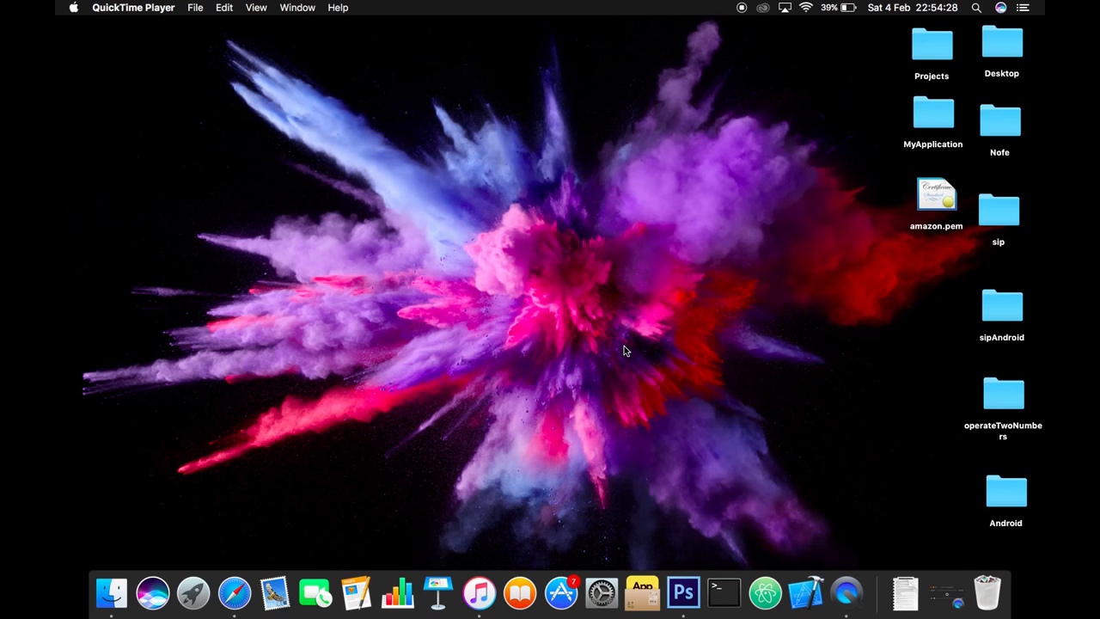
pyautogui.moveTo(275, 496)
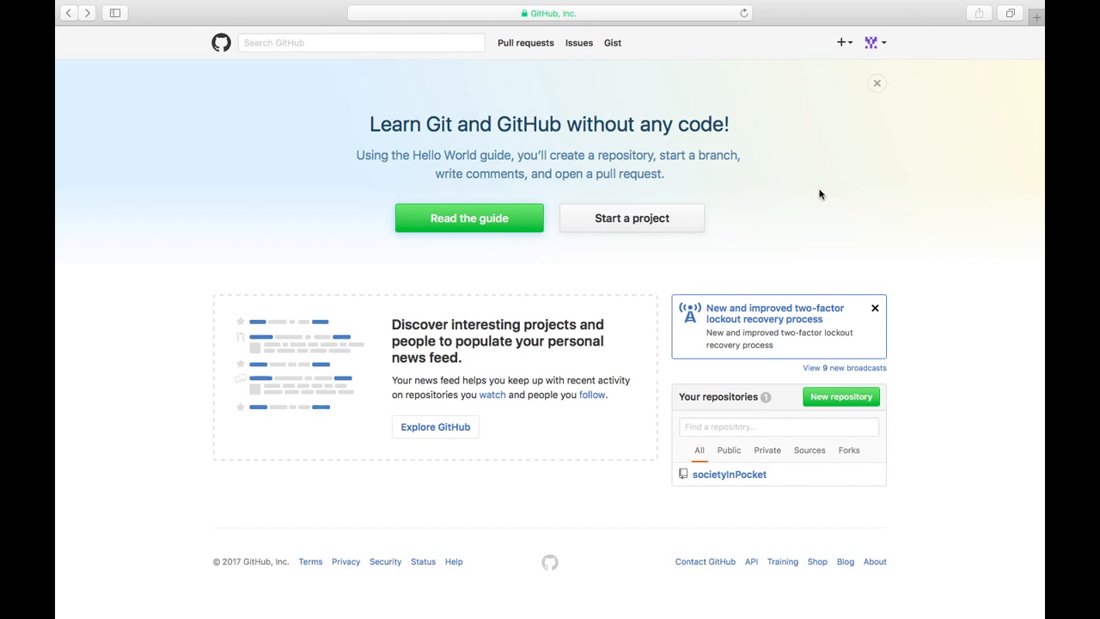
pyautogui.moveTo(689, 153)
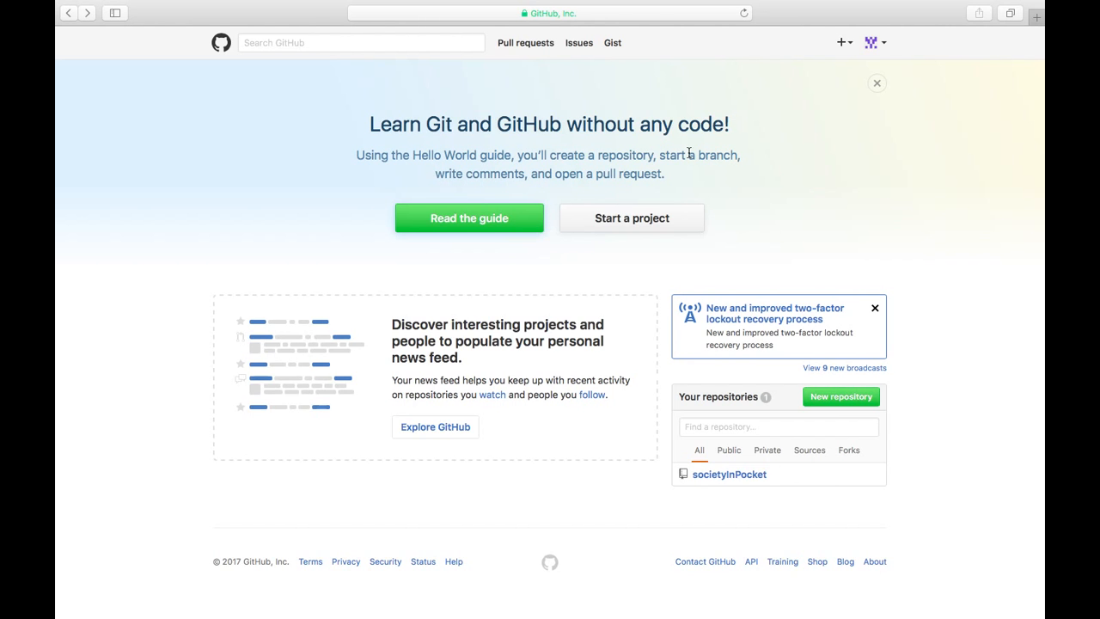
pyautogui.moveTo(829, 47)
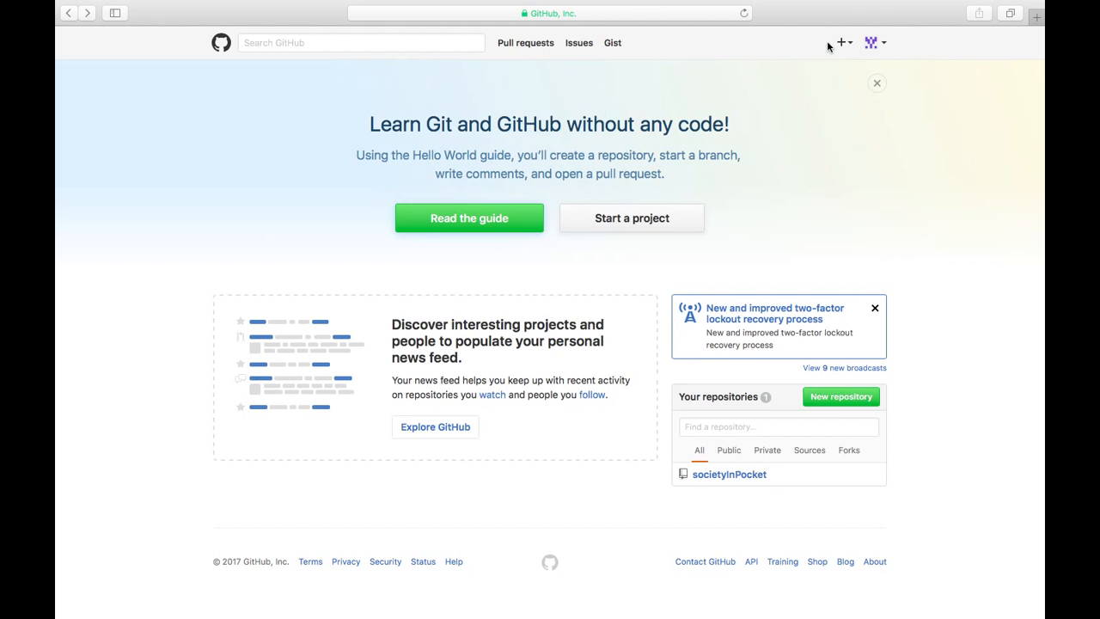
# Create a new public GitHub repository named 'gitRepo'
pyautogui.click(842, 43)
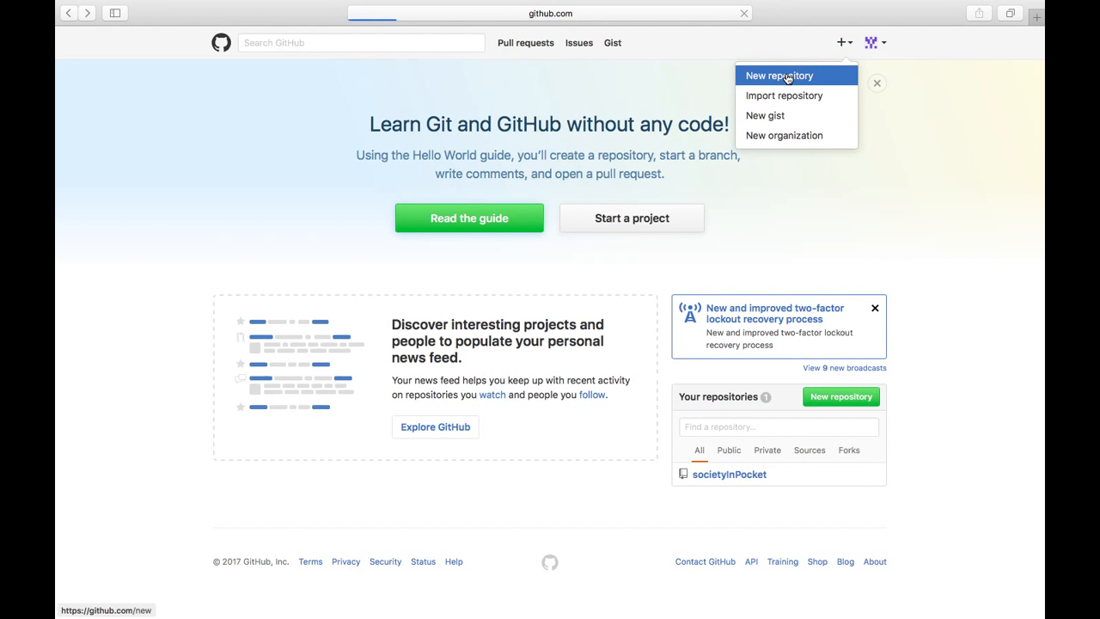
pyautogui.click(779, 75)
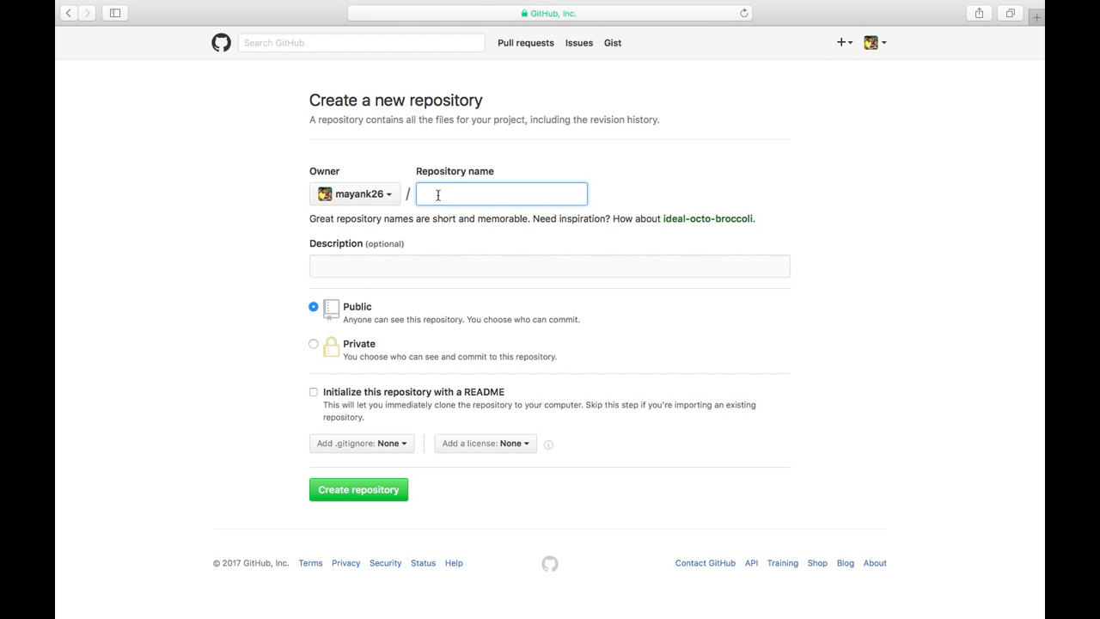
pyautogui.write('gitRe')
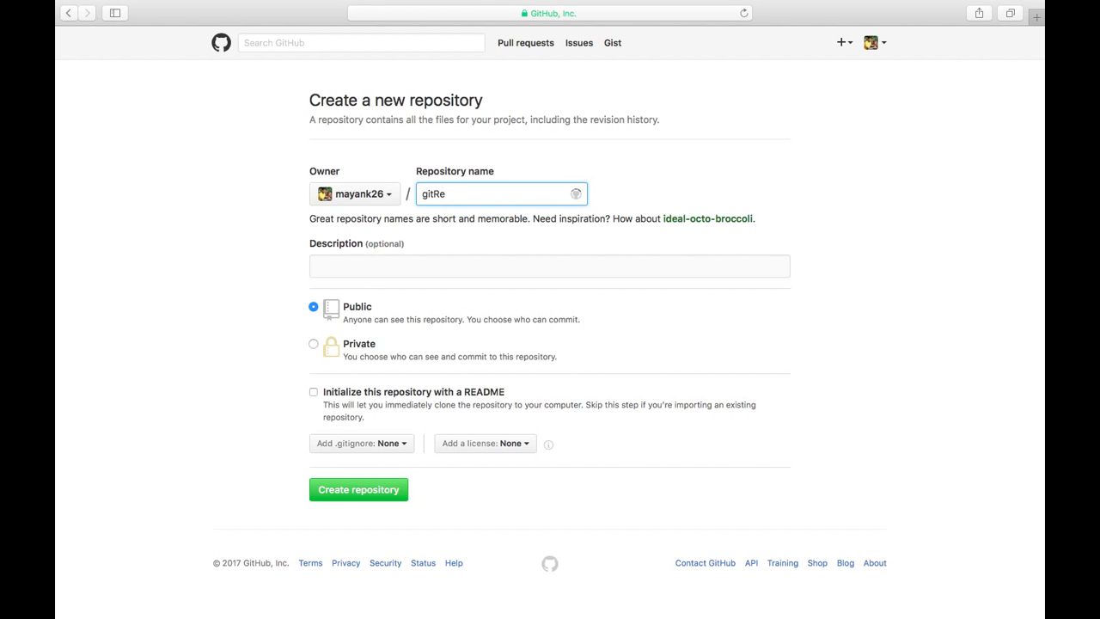
pyautogui.write('po')
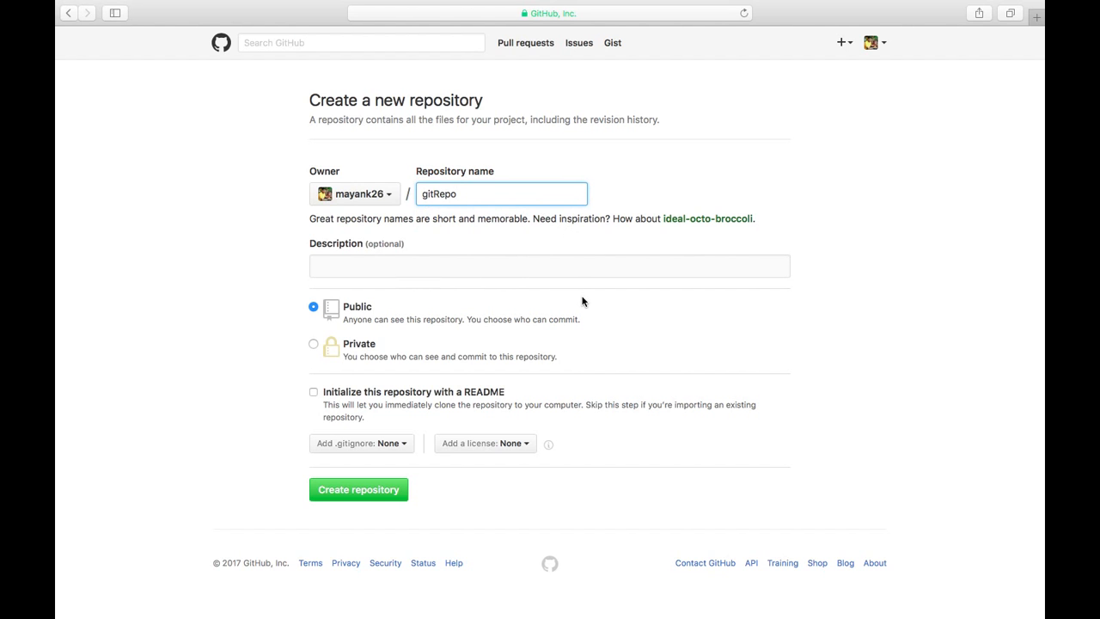
pyautogui.write('gitRepo')
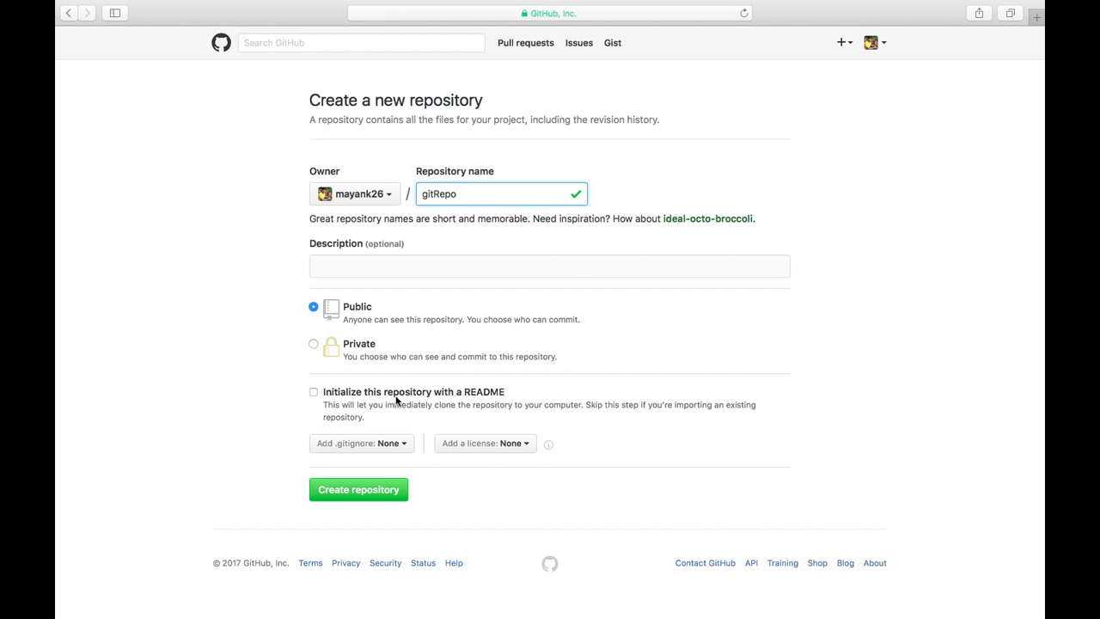
pyautogui.click(358, 489)
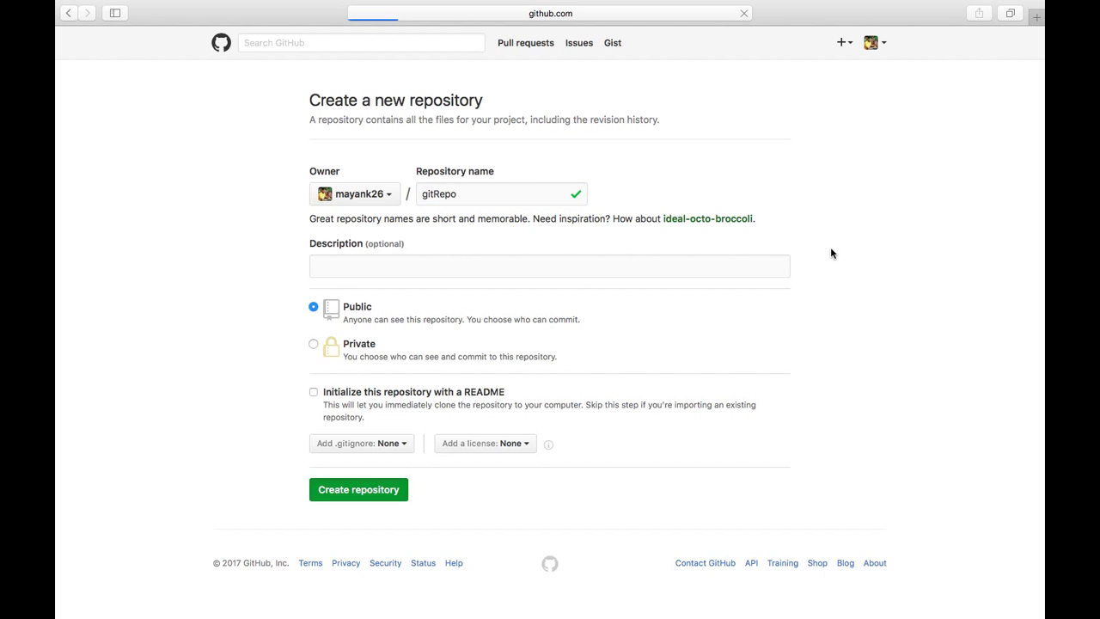
# Select gitRepo's HTTPS clone address on the Quick setup panel
pyautogui.click(358, 489)
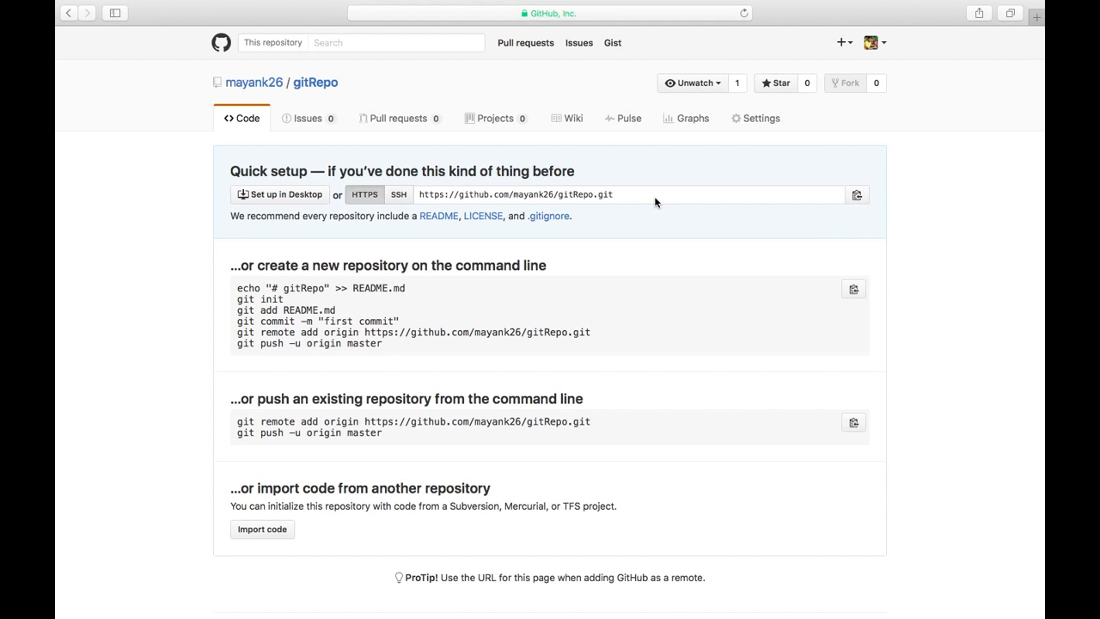
pyautogui.moveTo(599, 189)
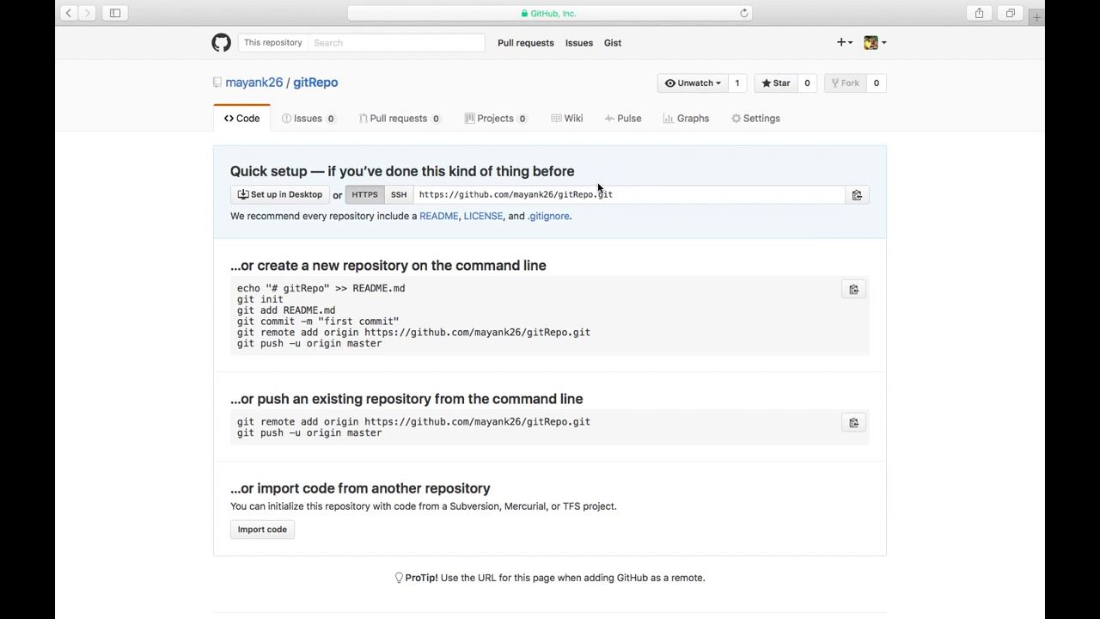
pyautogui.moveTo(613, 196)
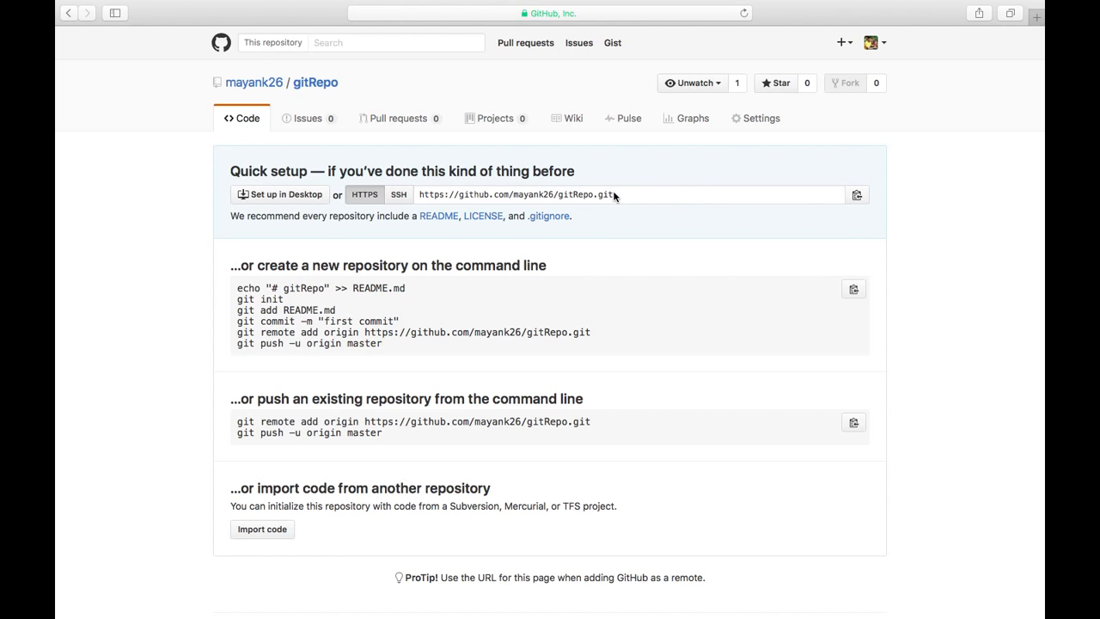
pyautogui.click(601, 194)
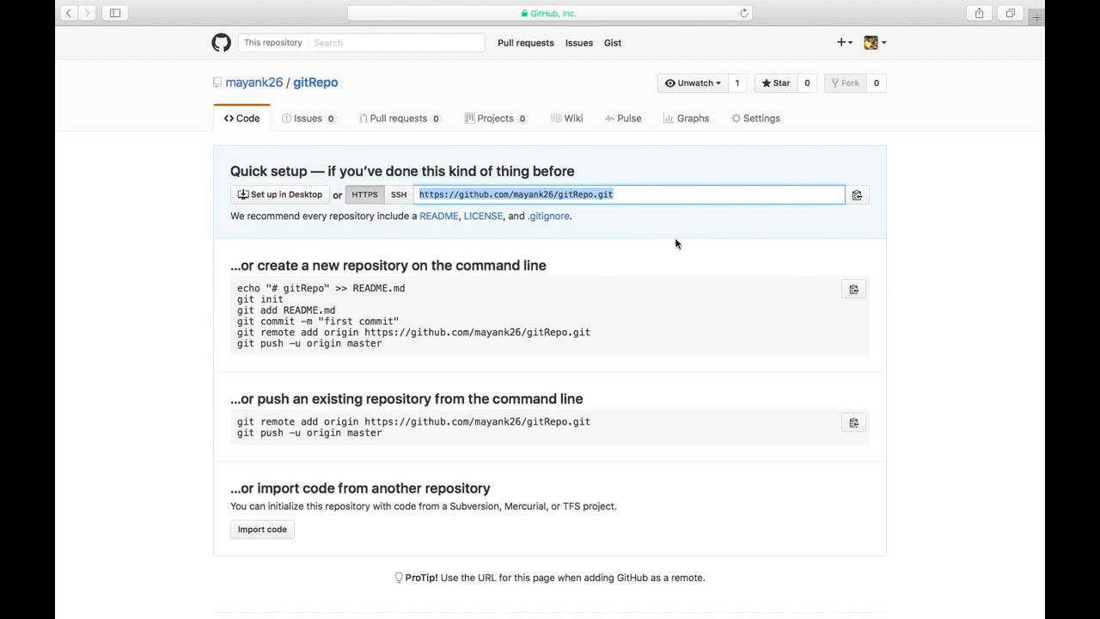
pyautogui.scroll(-3)
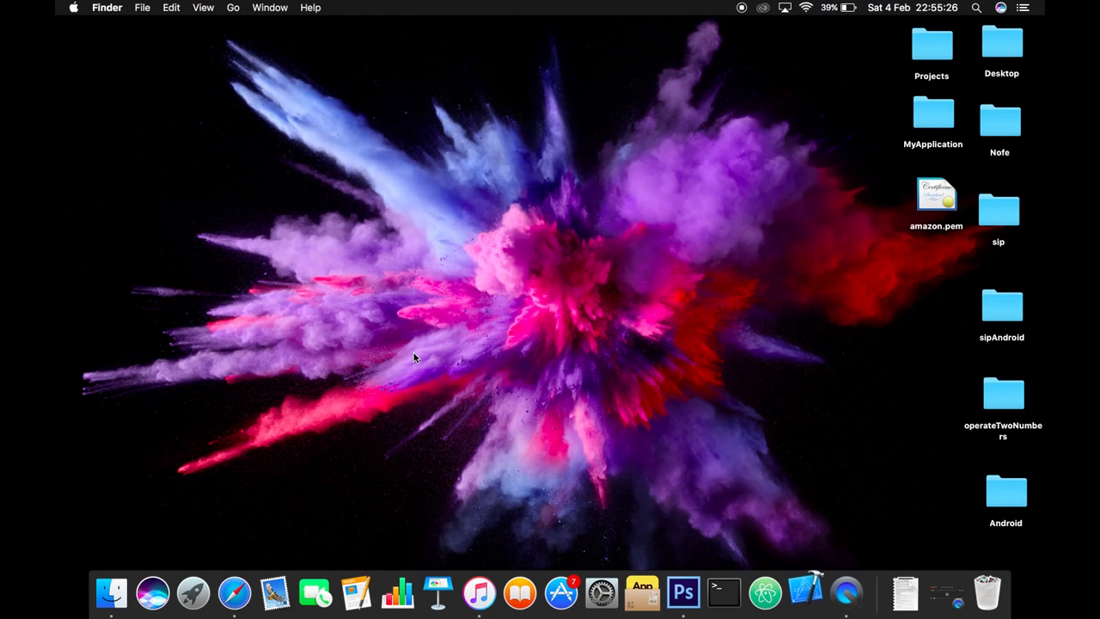
# Launch Xcode and choose 'Create a new Xcode project' from the Welcome window
pyautogui.click(805, 592)
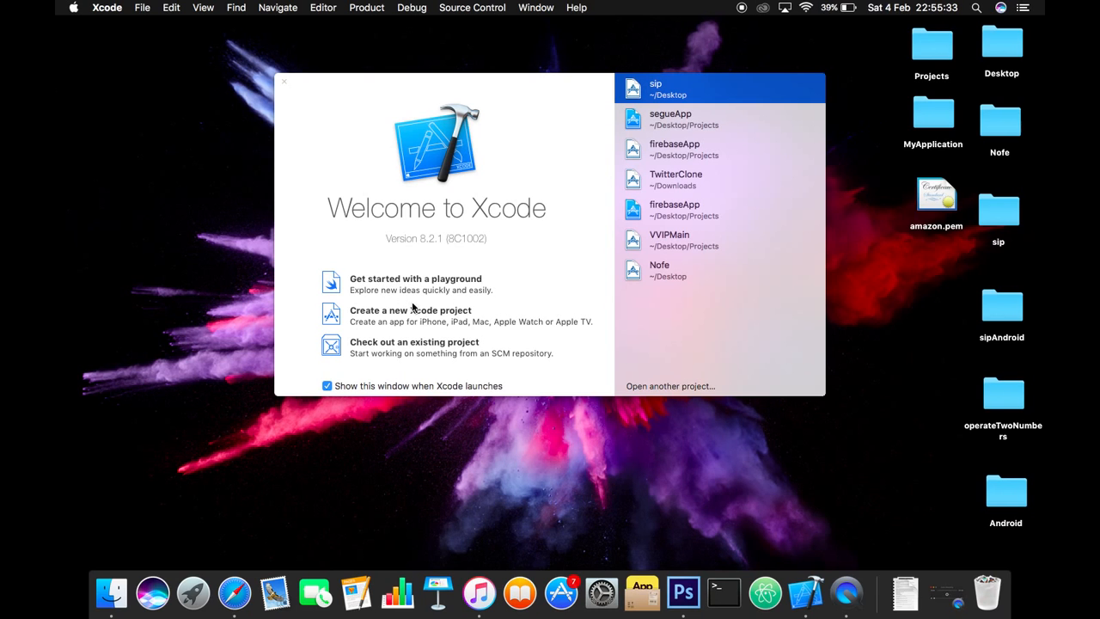
pyautogui.moveTo(419, 318)
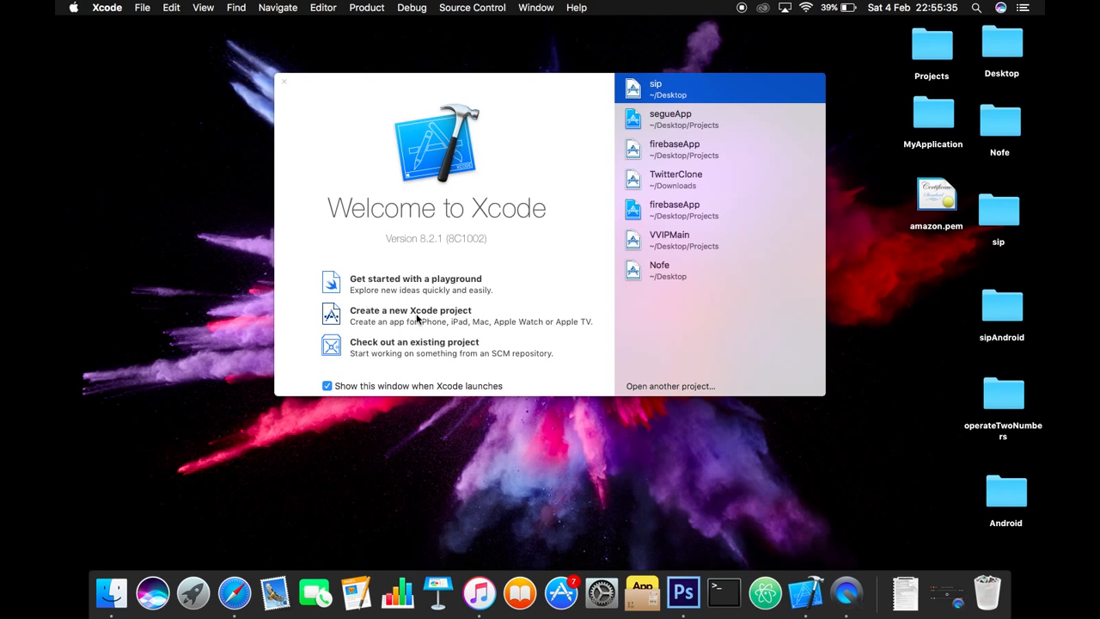
pyautogui.click(284, 81)
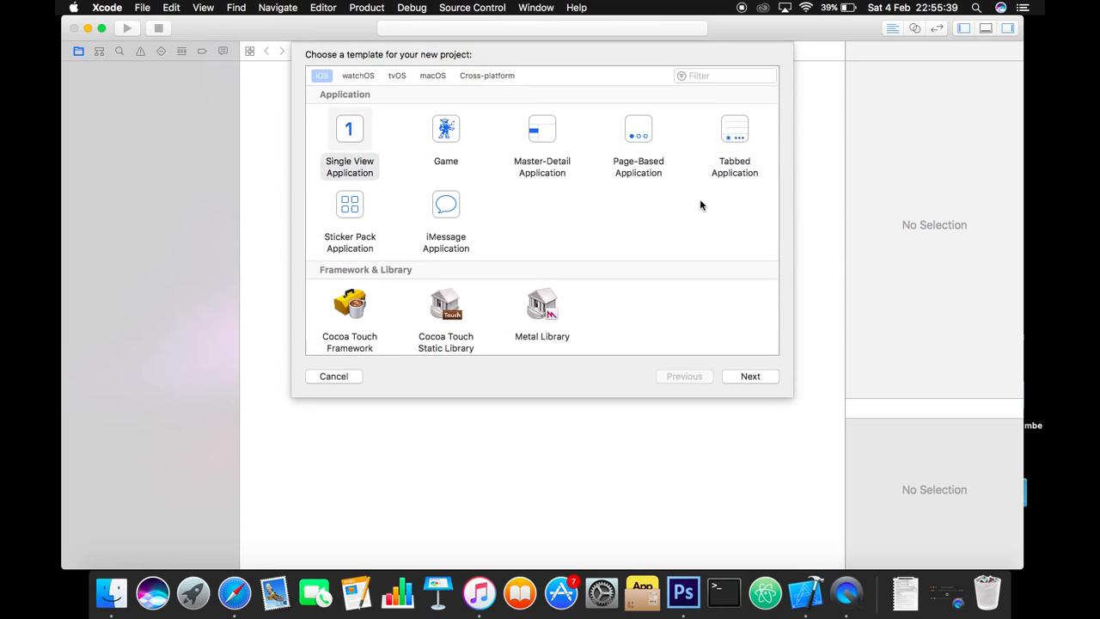
# Pick the iOS Single View Application template and continue to project options
pyautogui.click(349, 137)
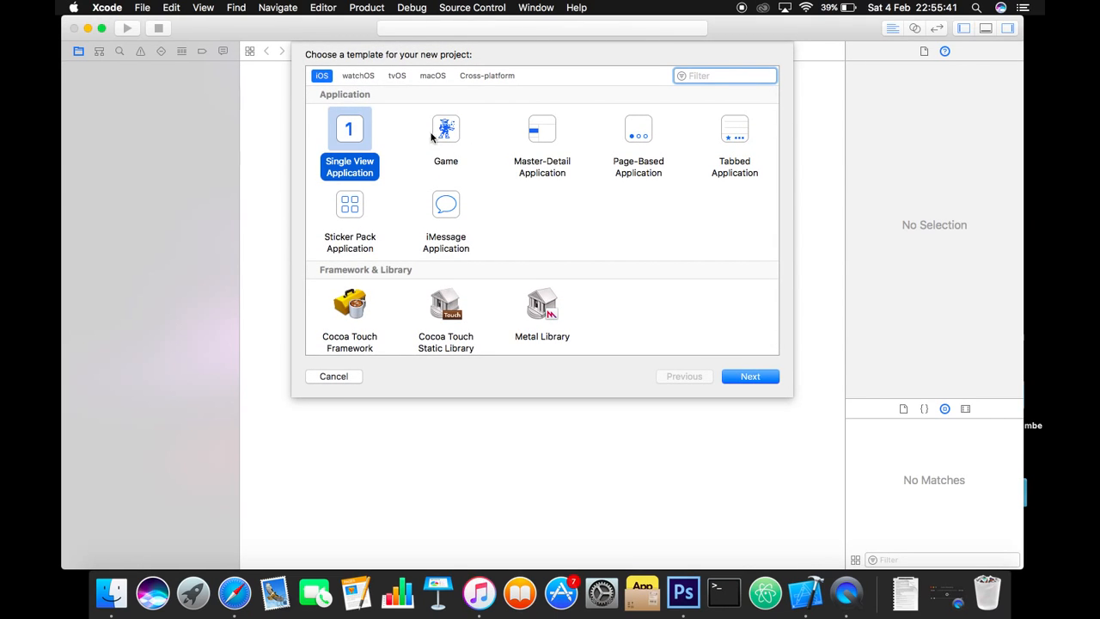
pyautogui.moveTo(349, 136)
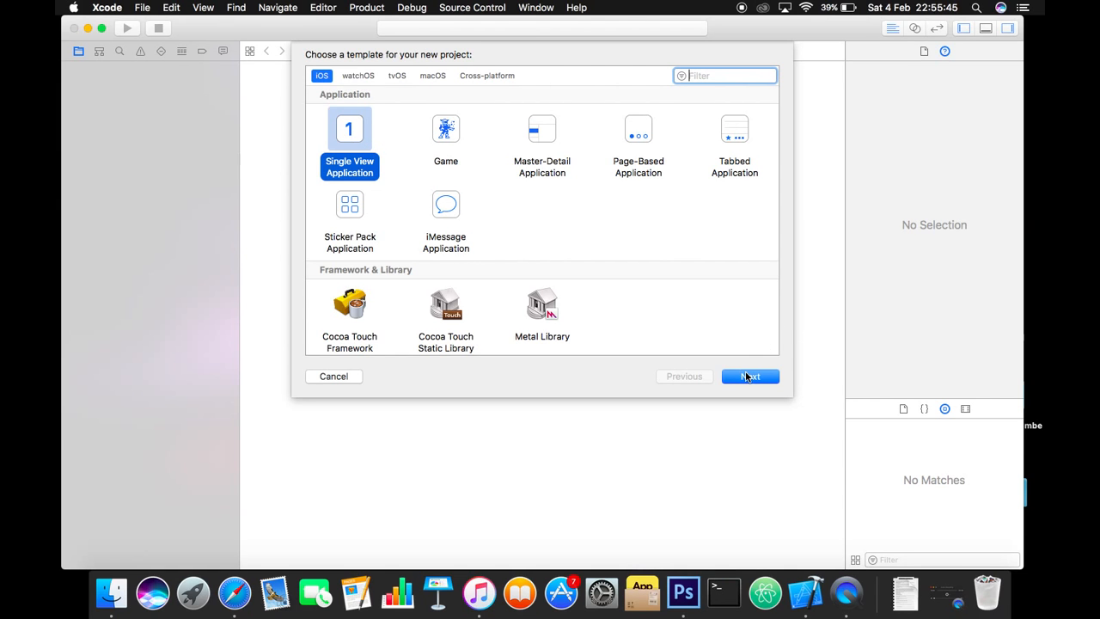
pyautogui.click(750, 377)
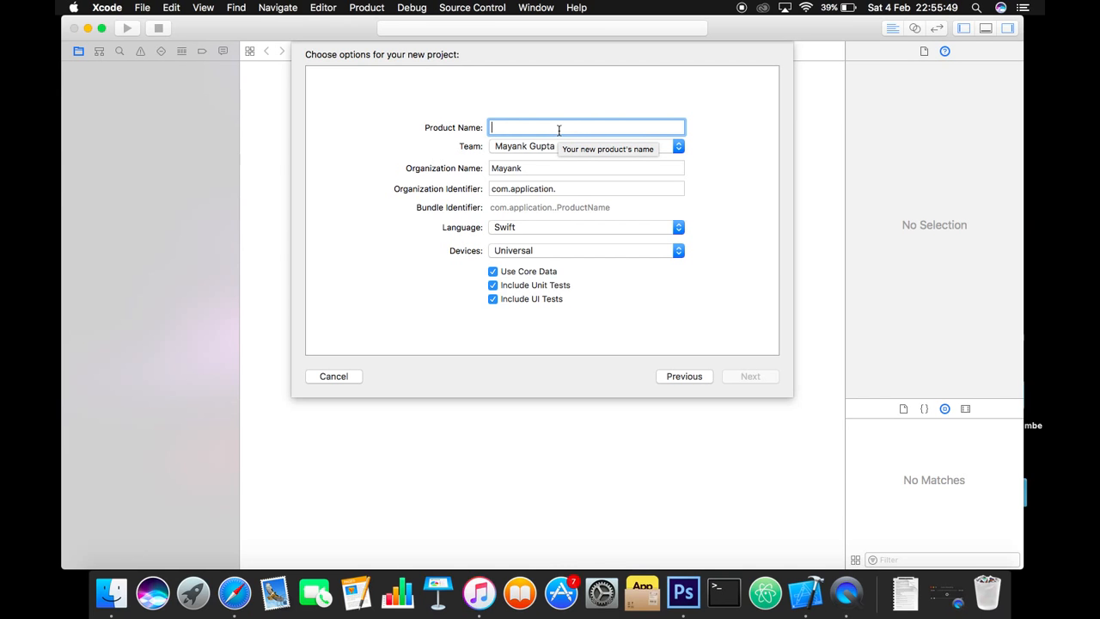
# Enter 'gitREpoDEmo' as the Product Name and proceed to the save location
pyautogui.write('gitREpo')
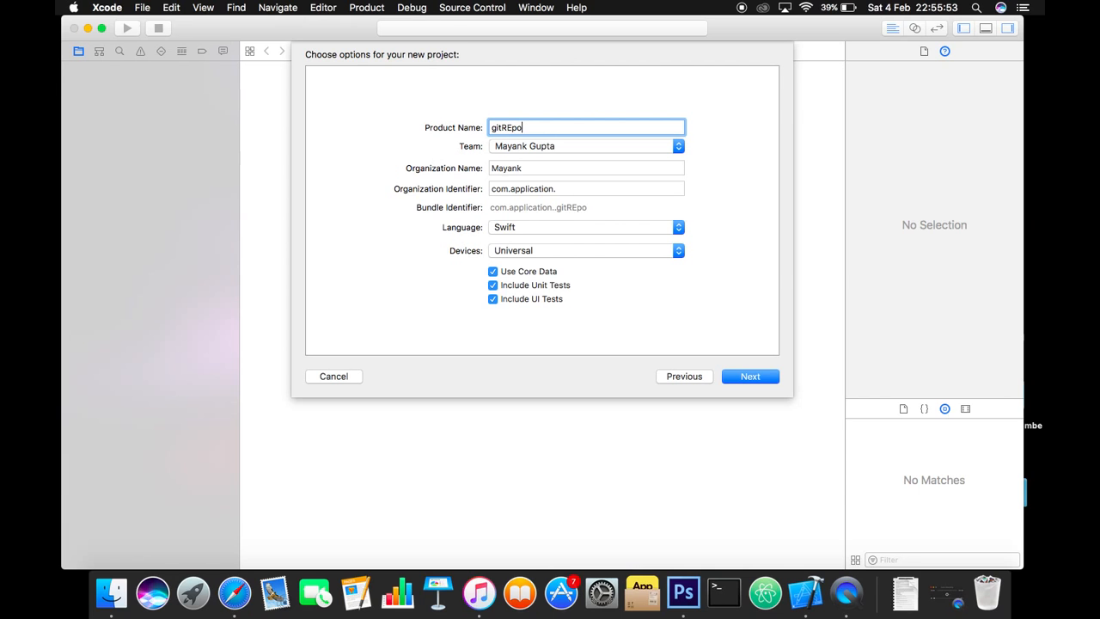
pyautogui.write('DEmo')
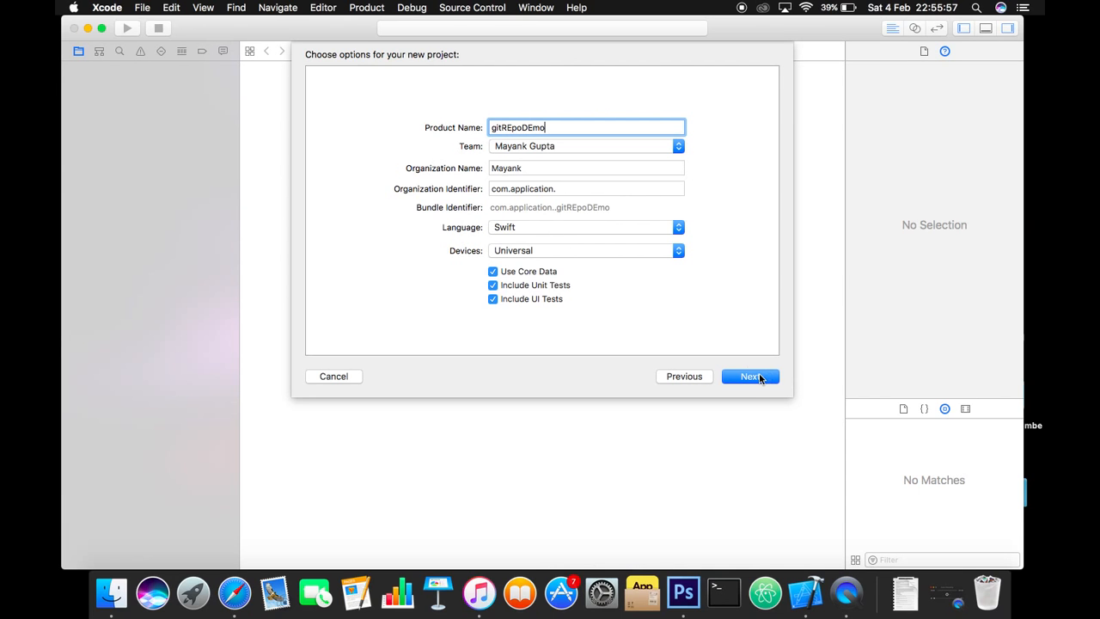
pyautogui.click(750, 377)
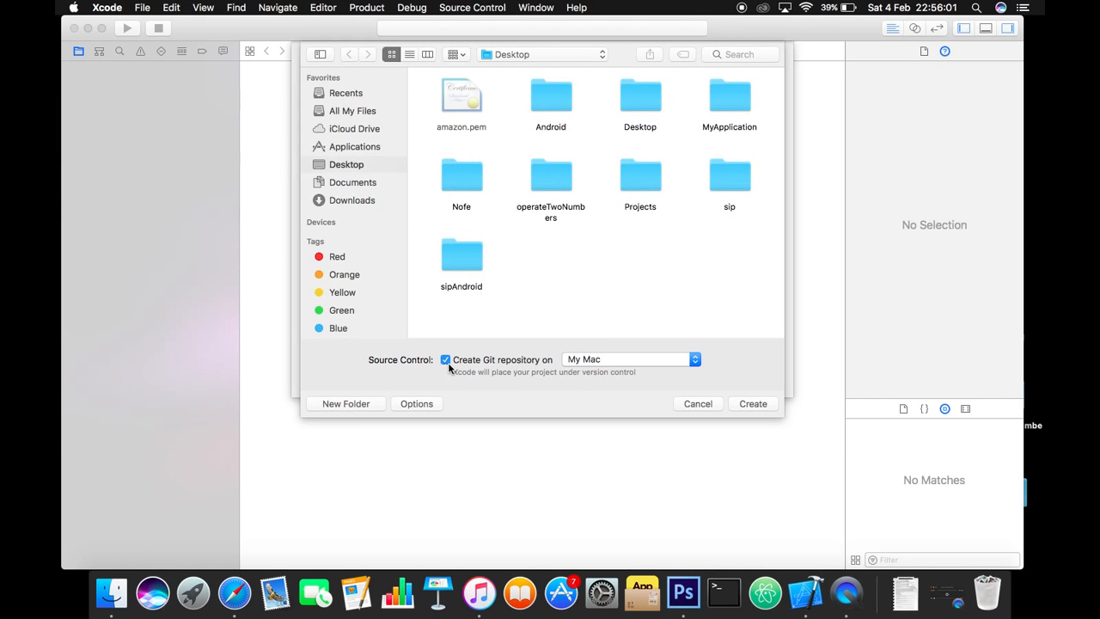
pyautogui.moveTo(548, 367)
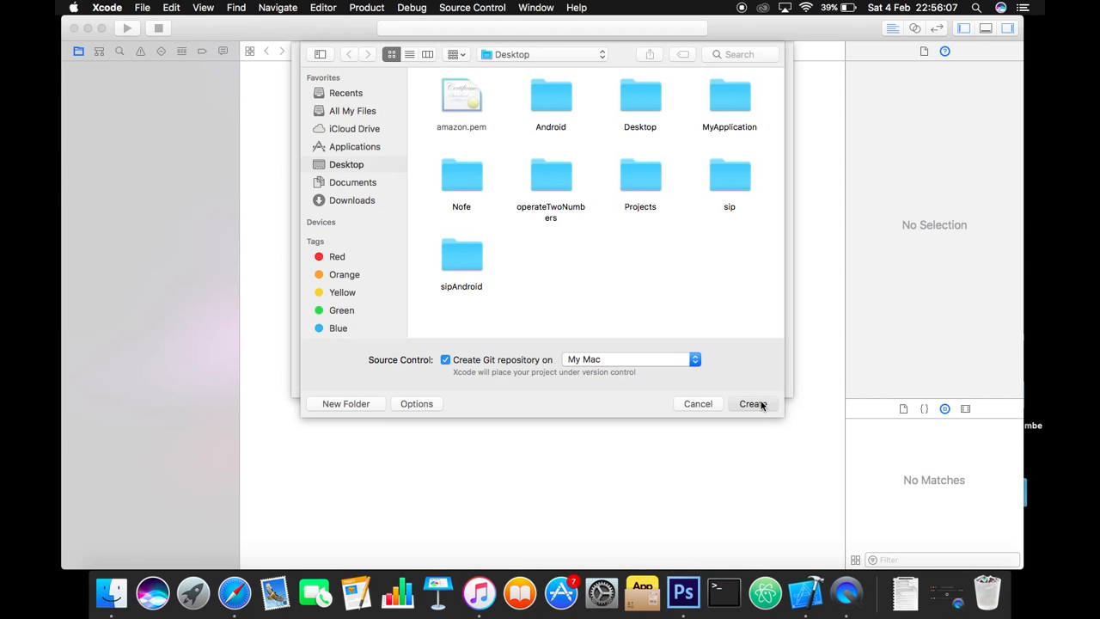
# Save gitREpoDEmo with a local Git repository and show its master-branch source control options
pyautogui.click(753, 403)
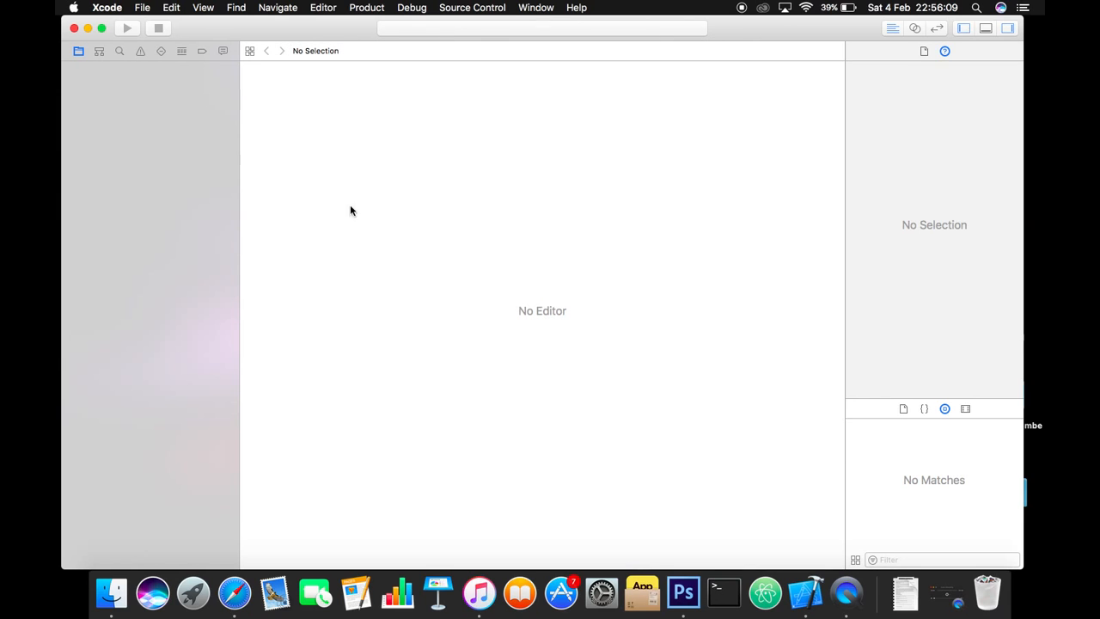
pyautogui.moveTo(144, 113)
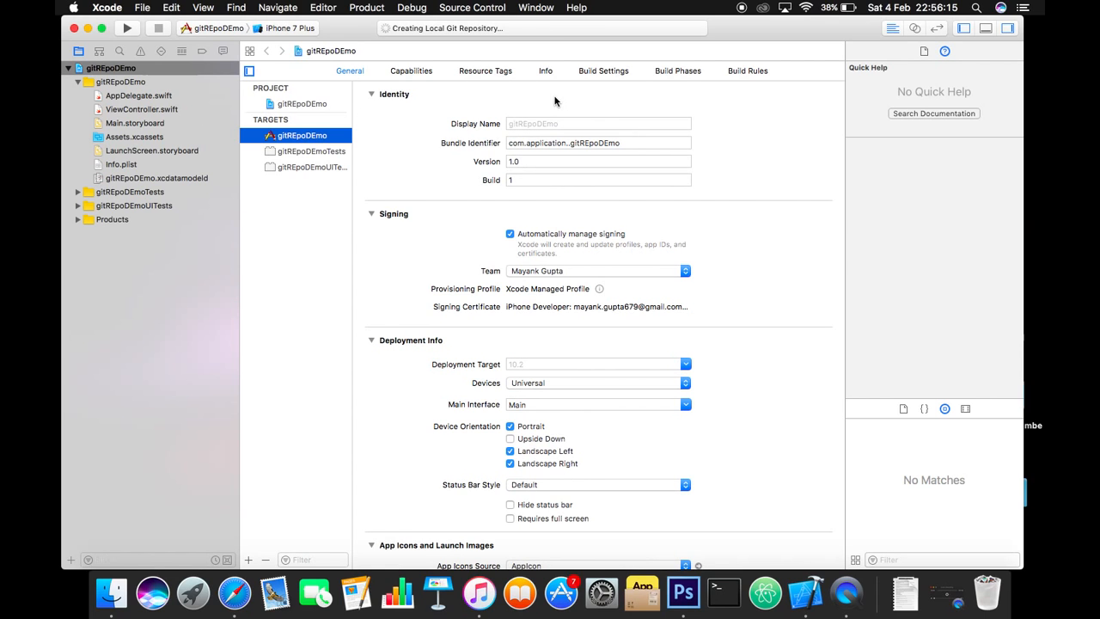
pyautogui.moveTo(478, 80)
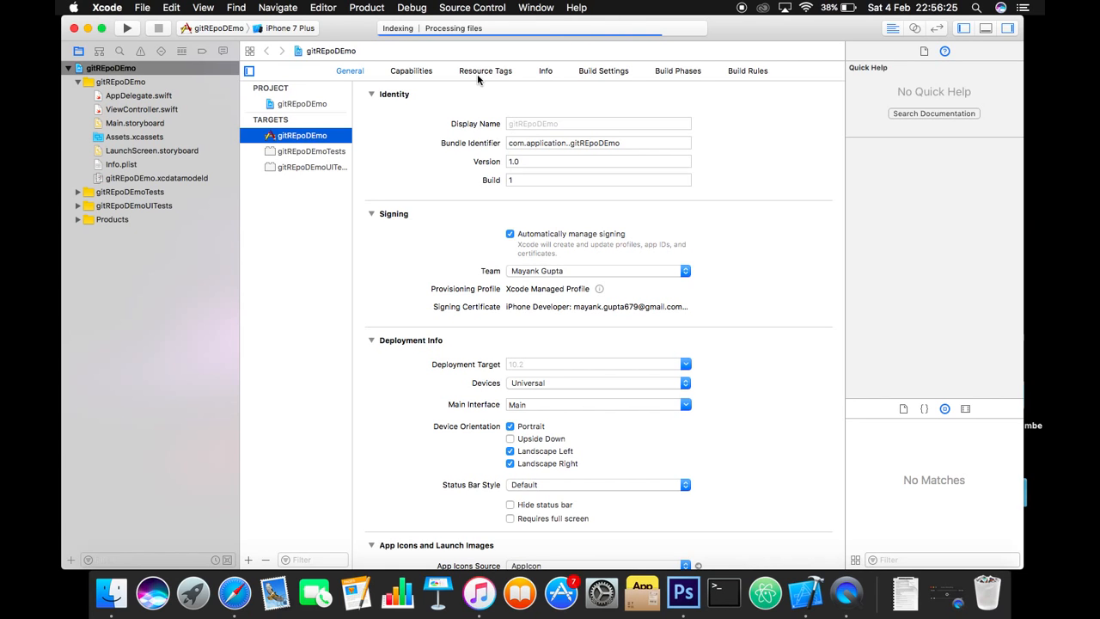
pyautogui.click(472, 7)
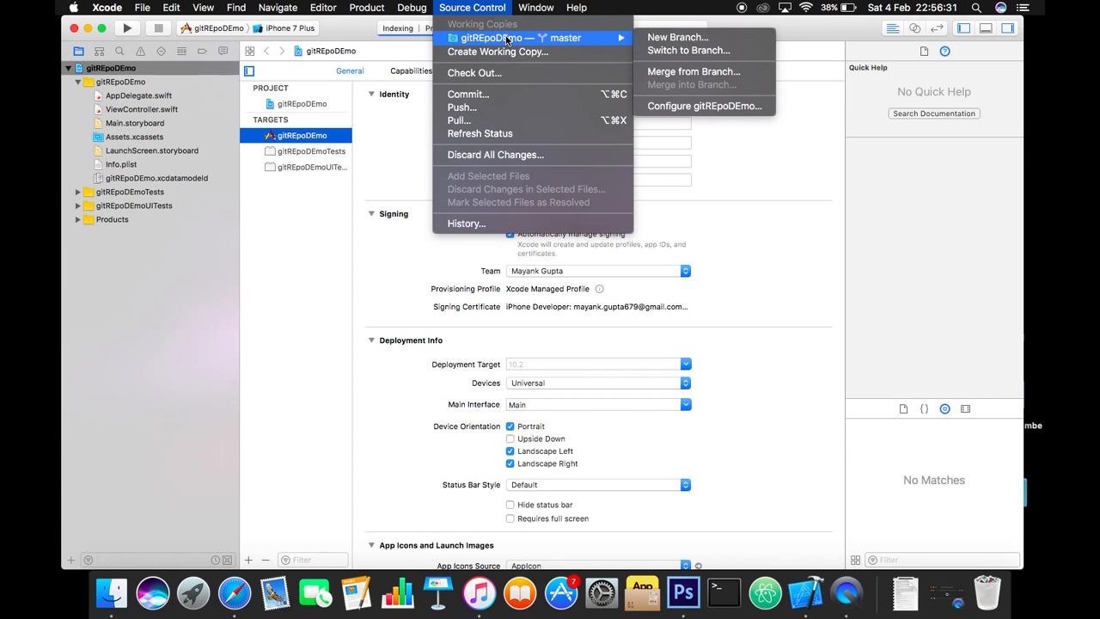
pyautogui.moveTo(712, 98)
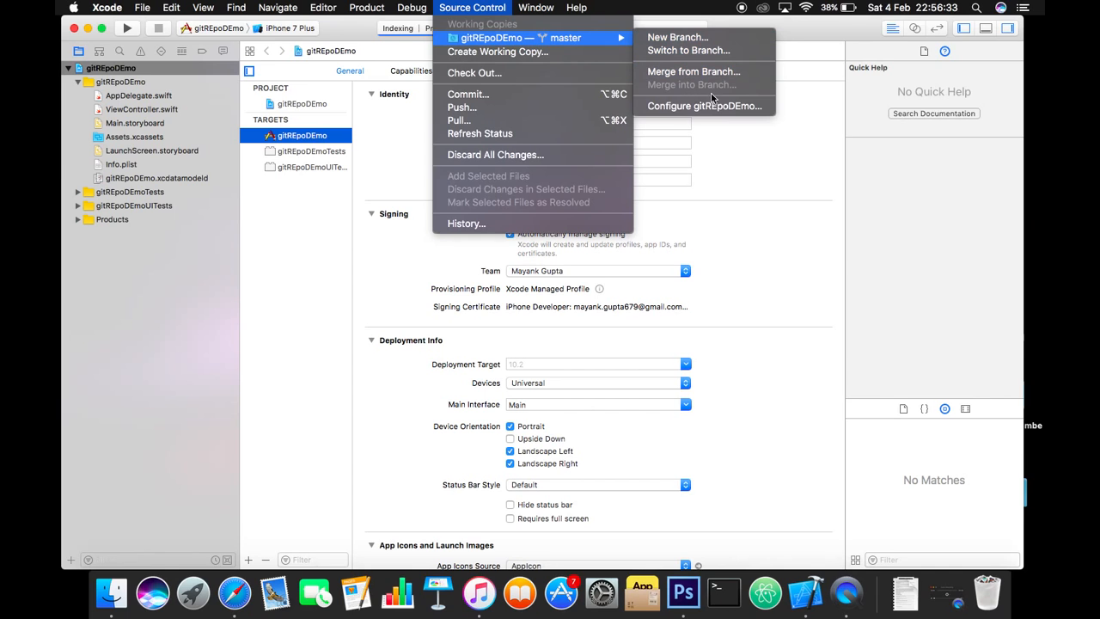
# In Configure gitREpoDEmo's Remotes tab, bring up the add-remote choices
pyautogui.click(704, 106)
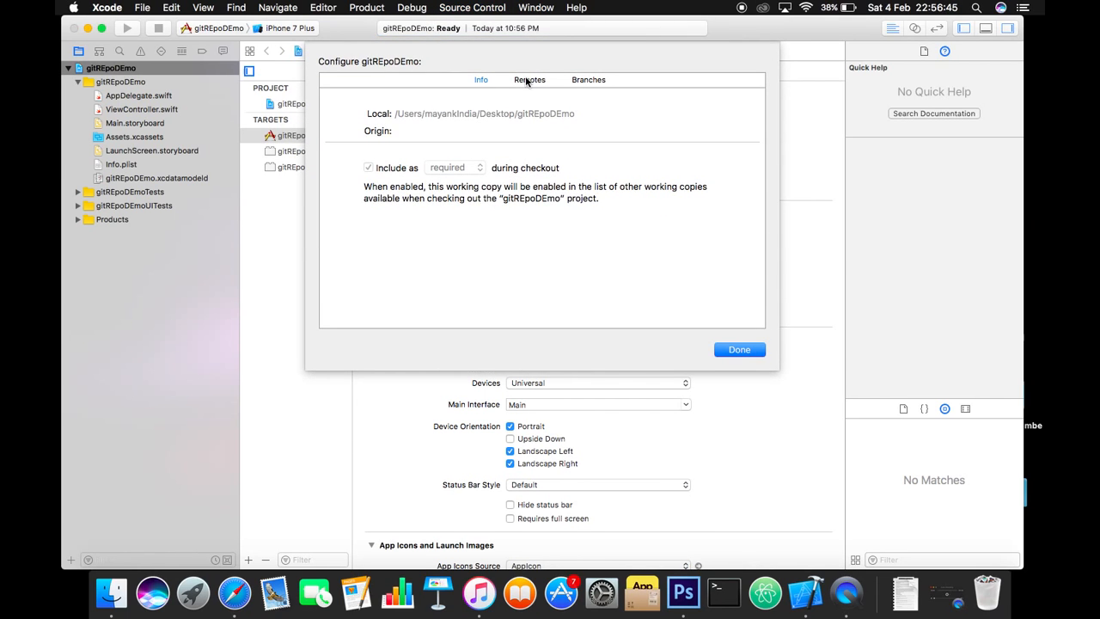
pyautogui.click(530, 79)
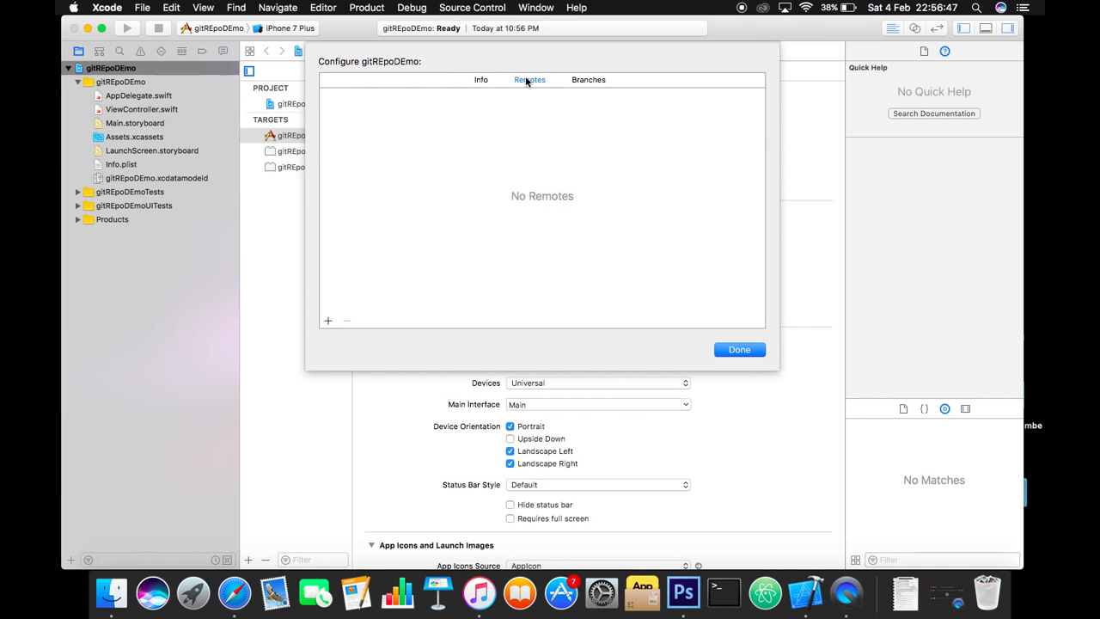
pyautogui.click(328, 321)
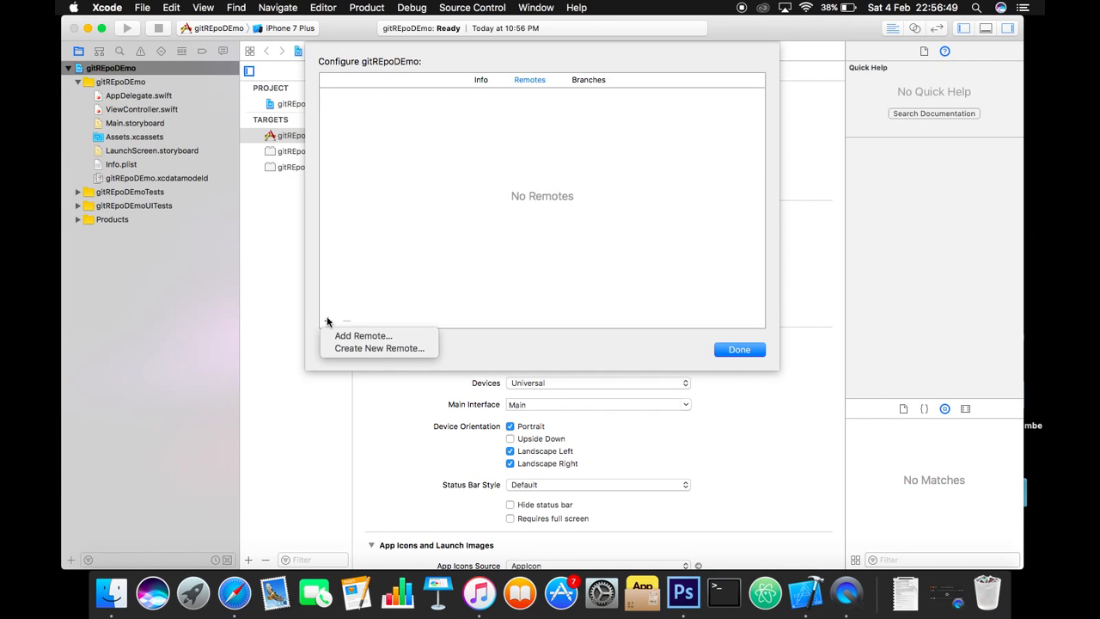
pyautogui.moveTo(361, 335)
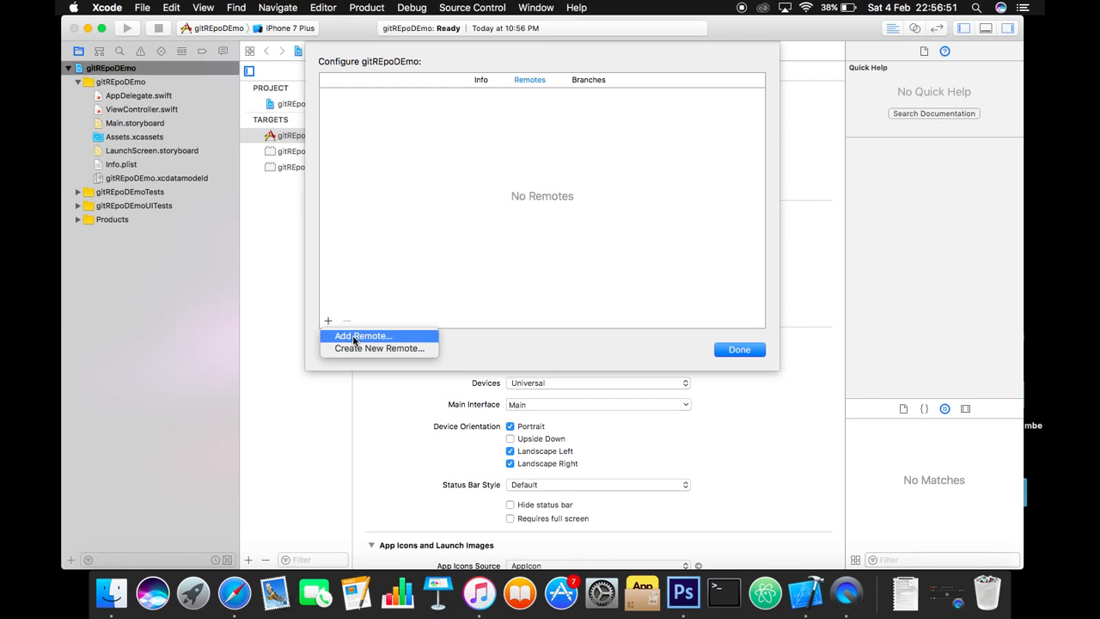
pyautogui.click(361, 335)
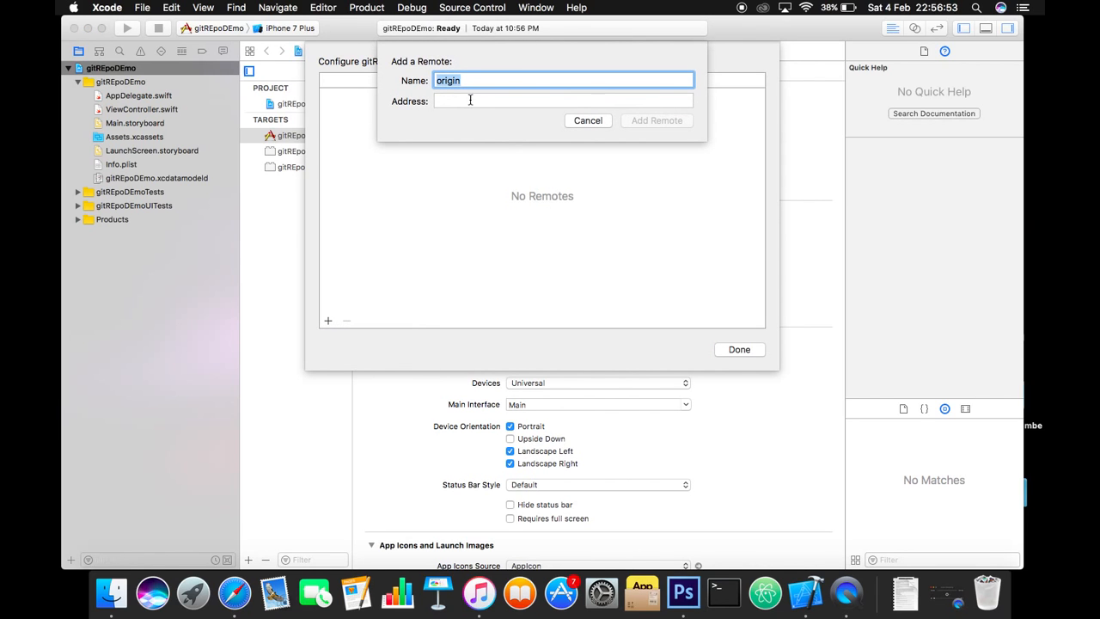
pyautogui.click(563, 101)
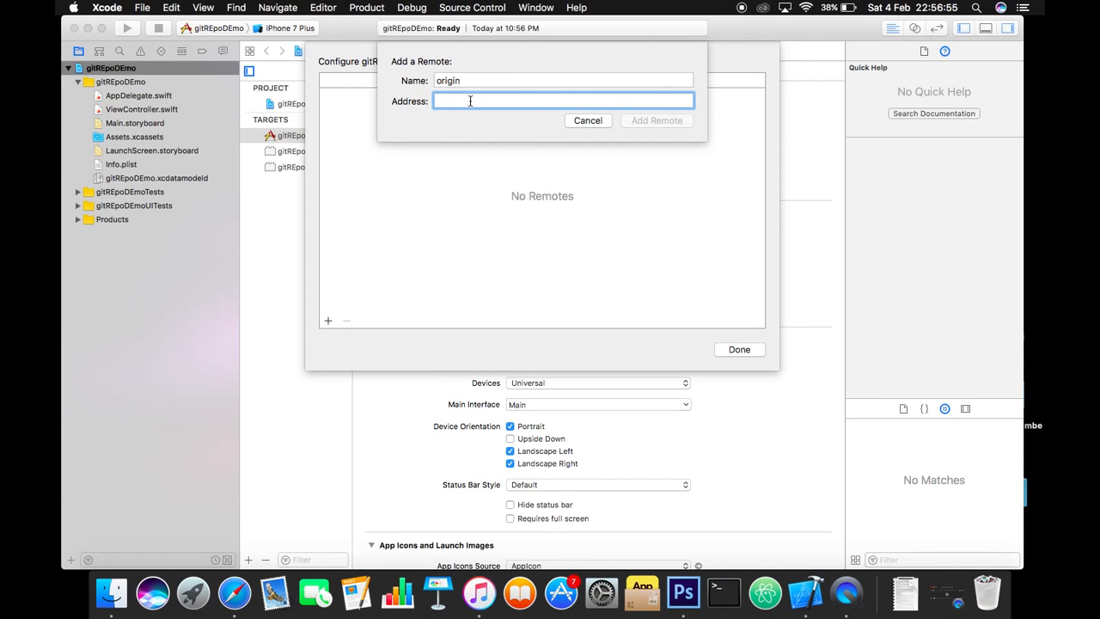
pyautogui.write('https://github.com/mayank26/gitRepo.git')
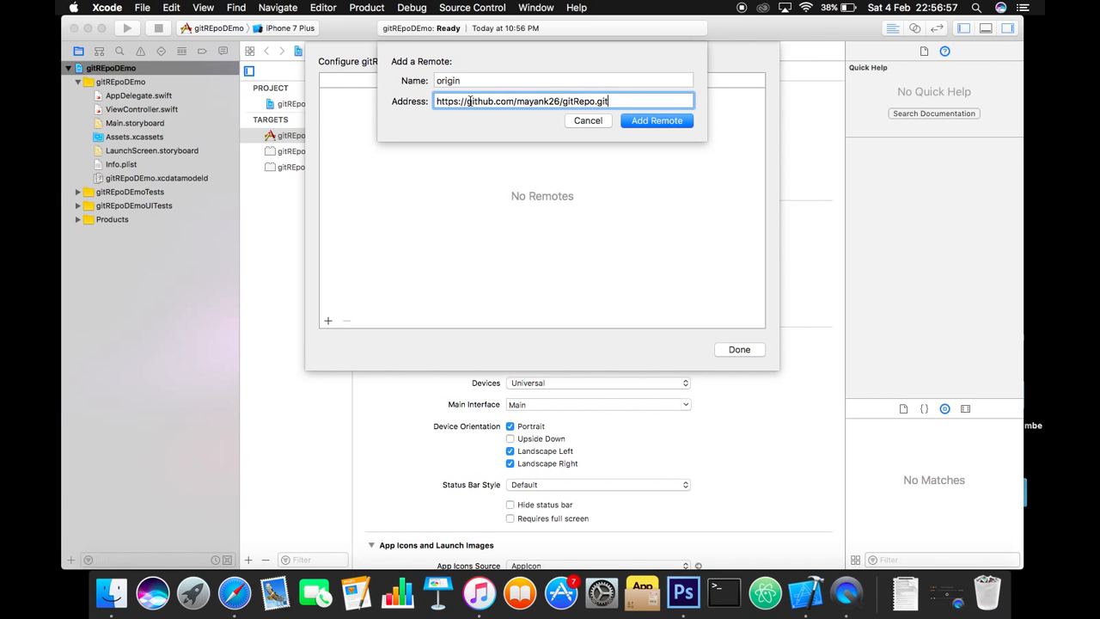
pyautogui.click(657, 120)
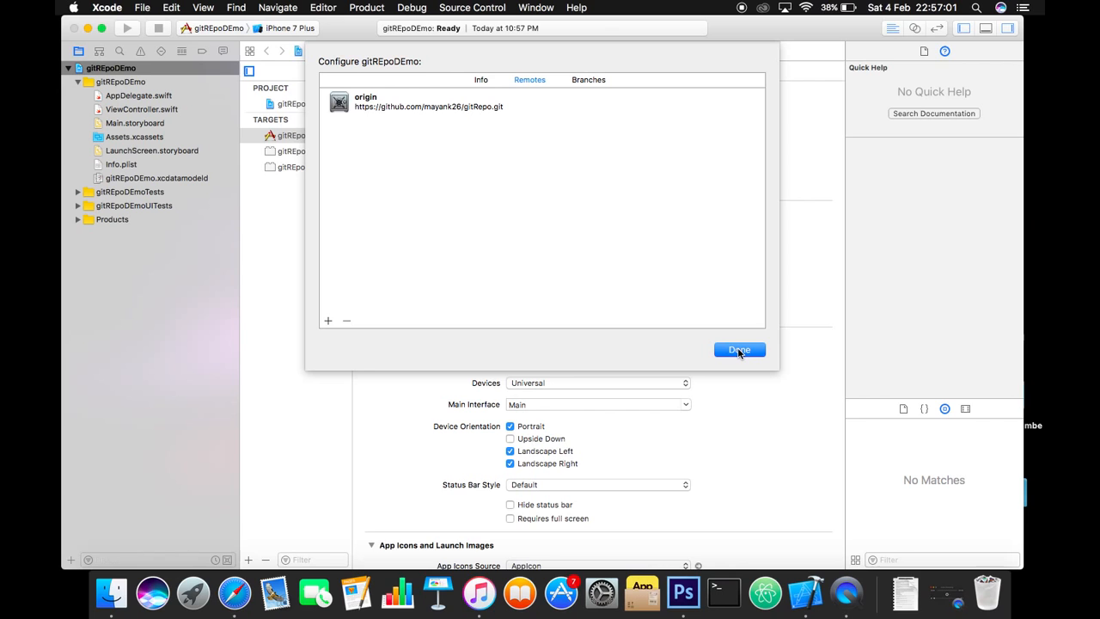
pyautogui.click(740, 350)
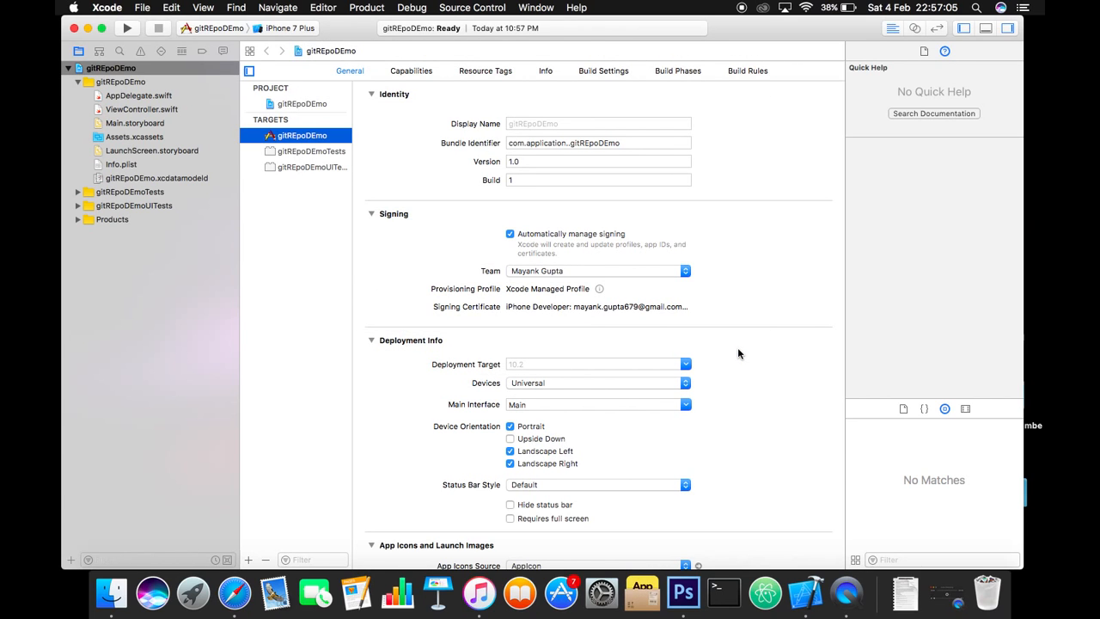
pyautogui.moveTo(432, 232)
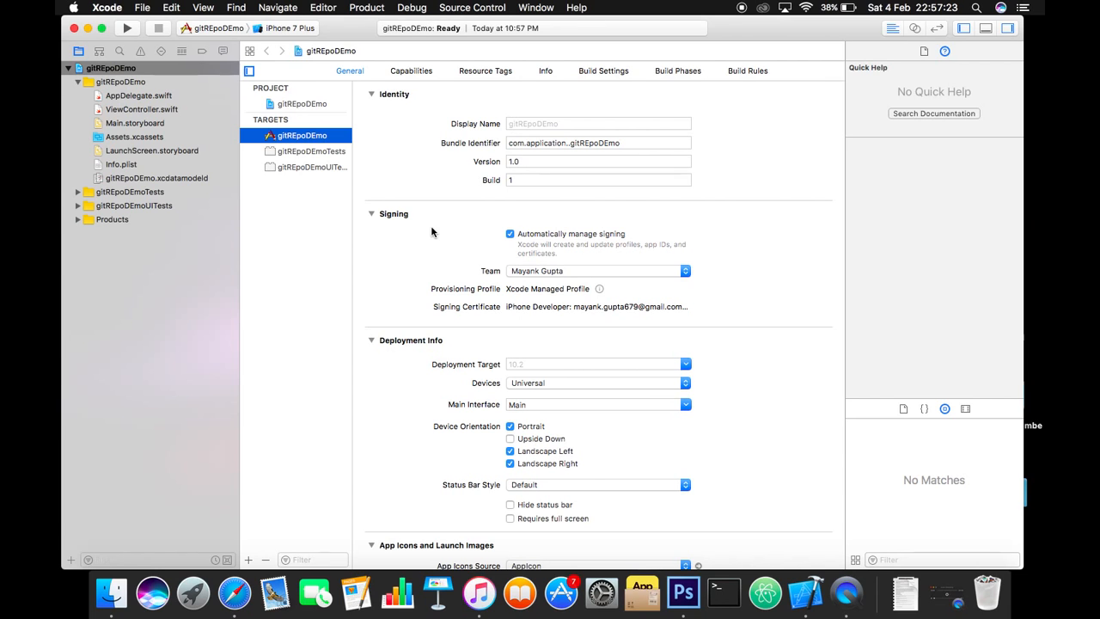
pyautogui.click(472, 7)
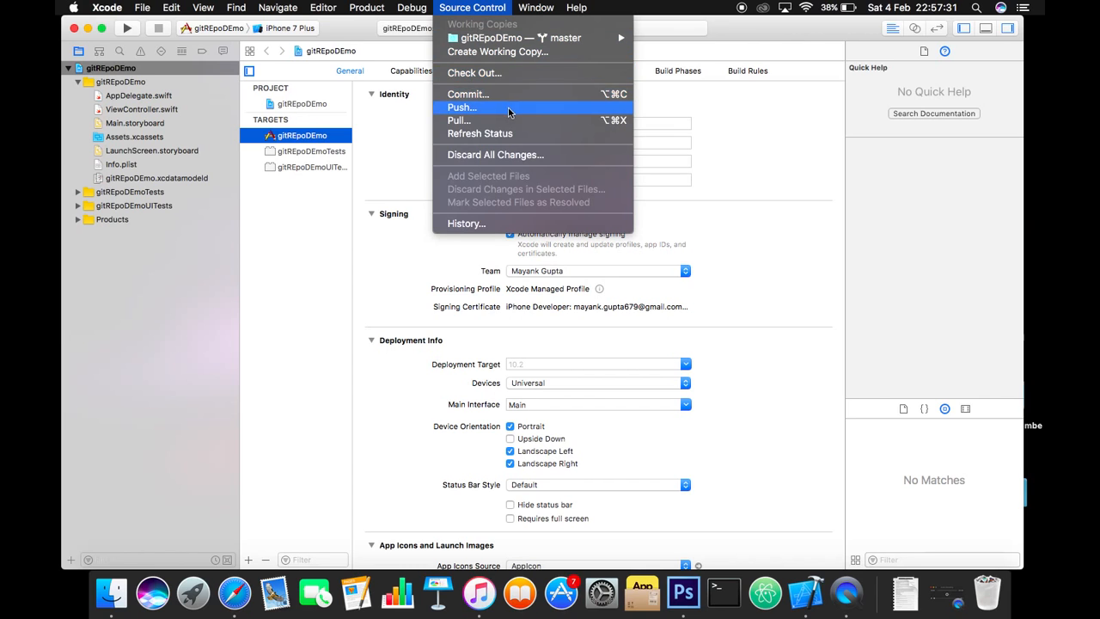
# Push master to a new origin/master branch via Source Control > Push
pyautogui.click(461, 107)
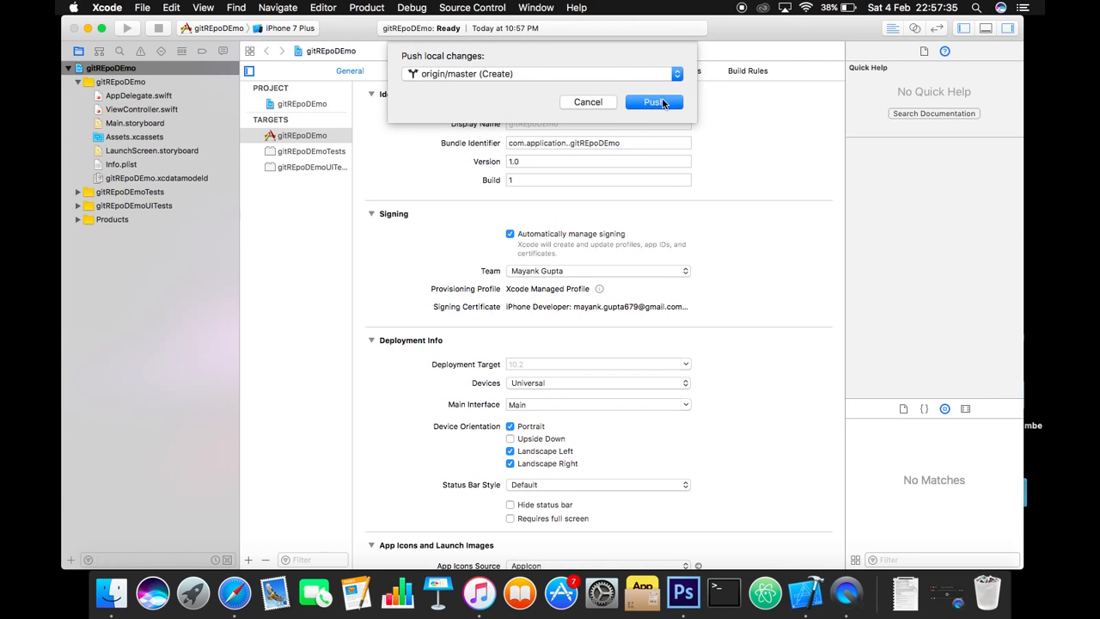
pyautogui.click(654, 102)
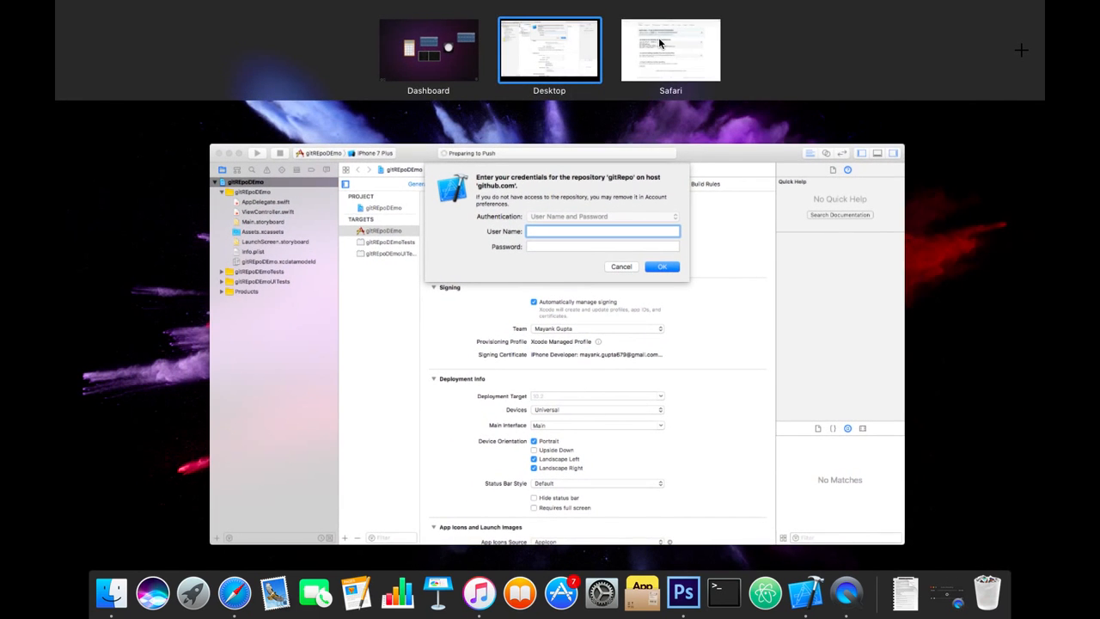
# Check the gitRepo page in Safari, then enter user name 'mayank26' in Xcode's prompt
pyautogui.click(670, 49)
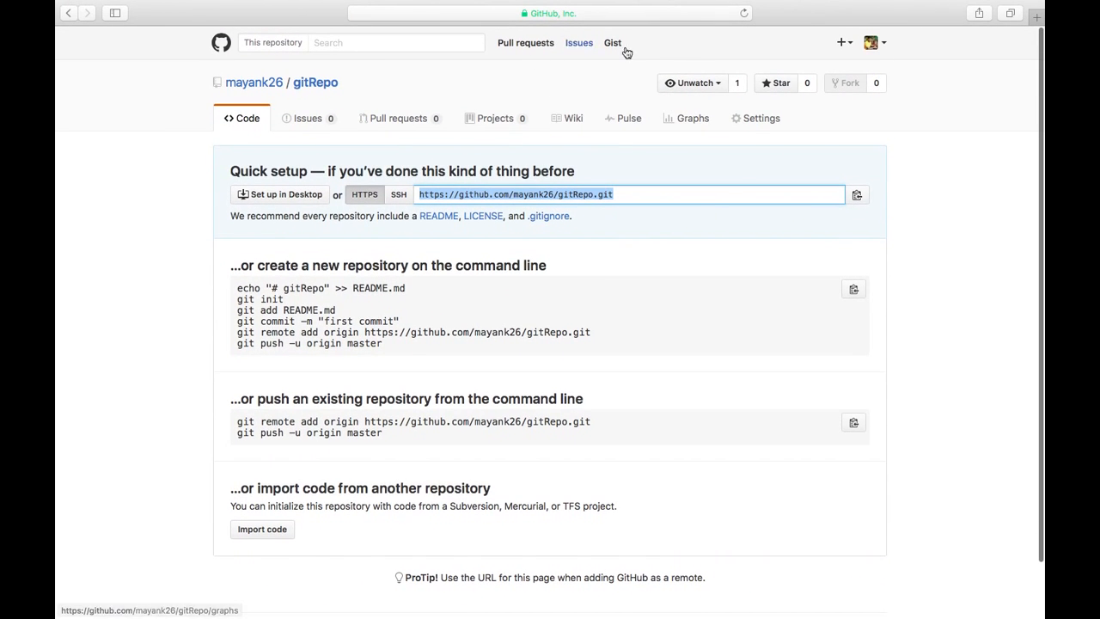
pyautogui.click(871, 42)
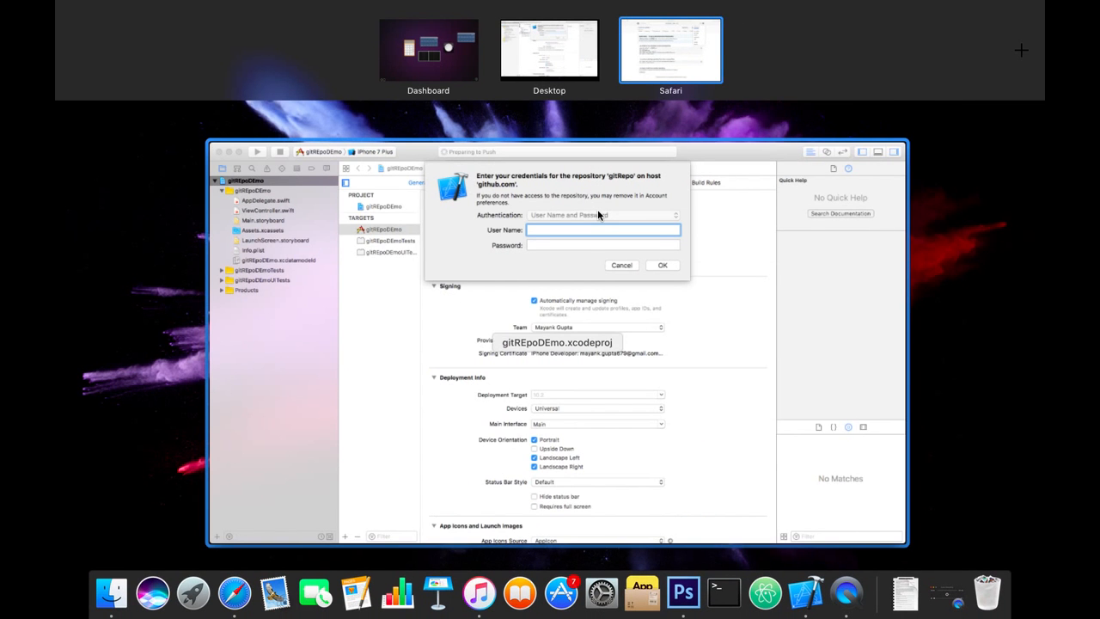
pyautogui.write('mayank26')
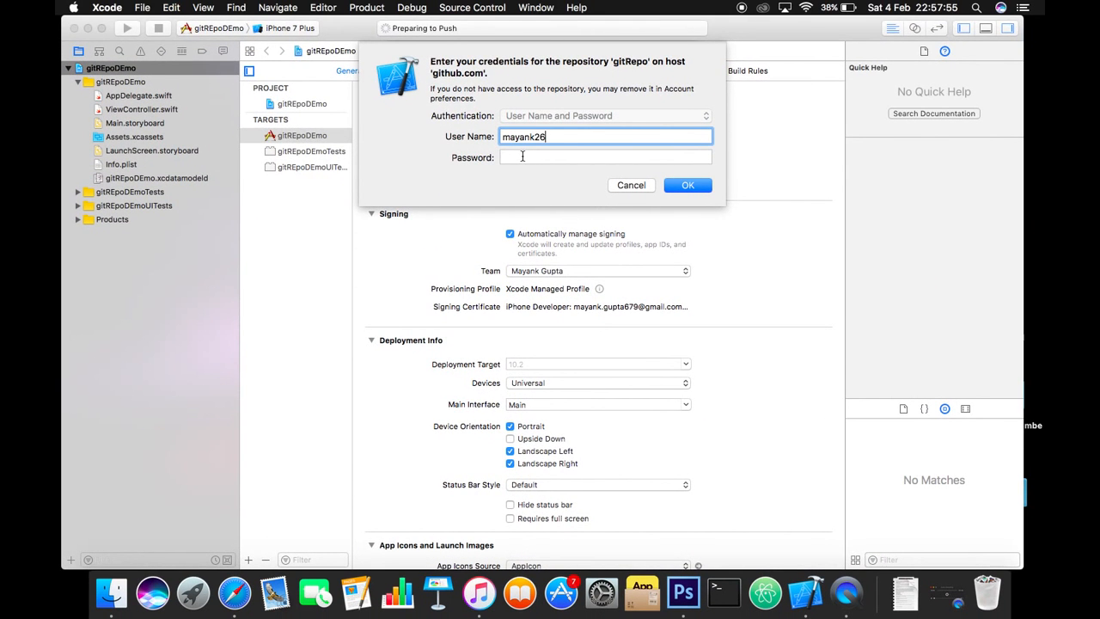
# Enter the GitHub account password and submit the credentials to begin pushing master to origin
pyautogui.click(606, 157)
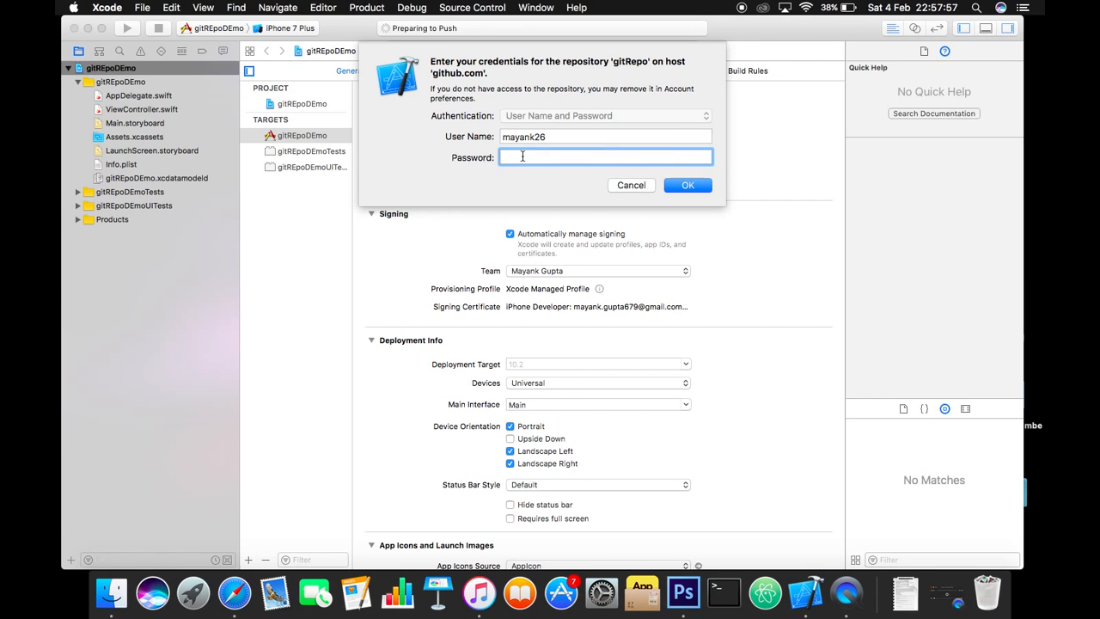
pyautogui.write('••••')
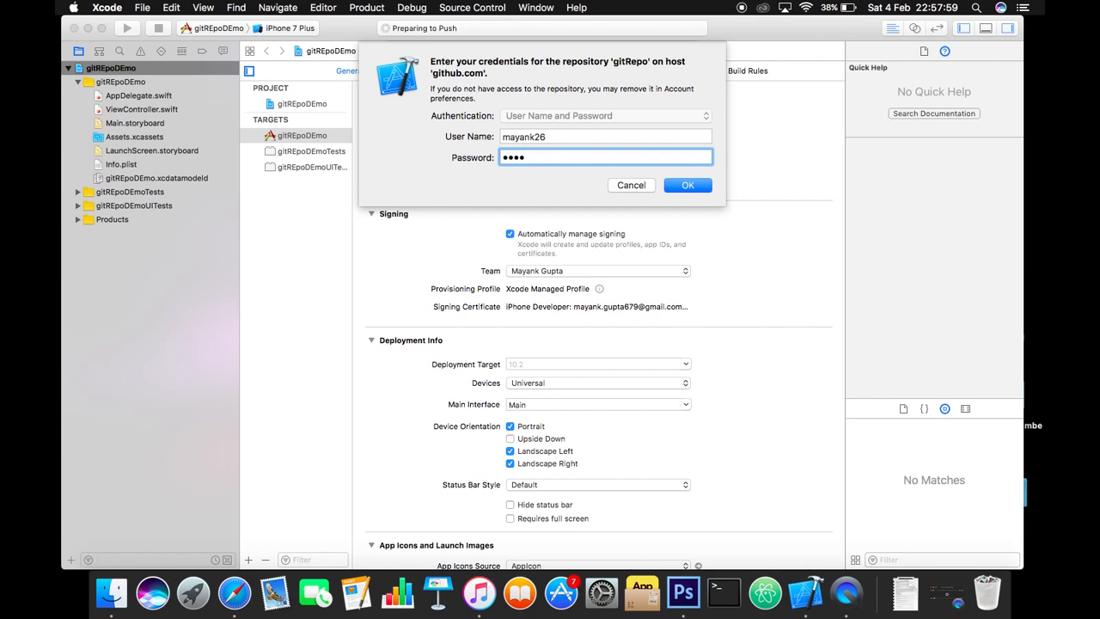
pyautogui.write('••••')
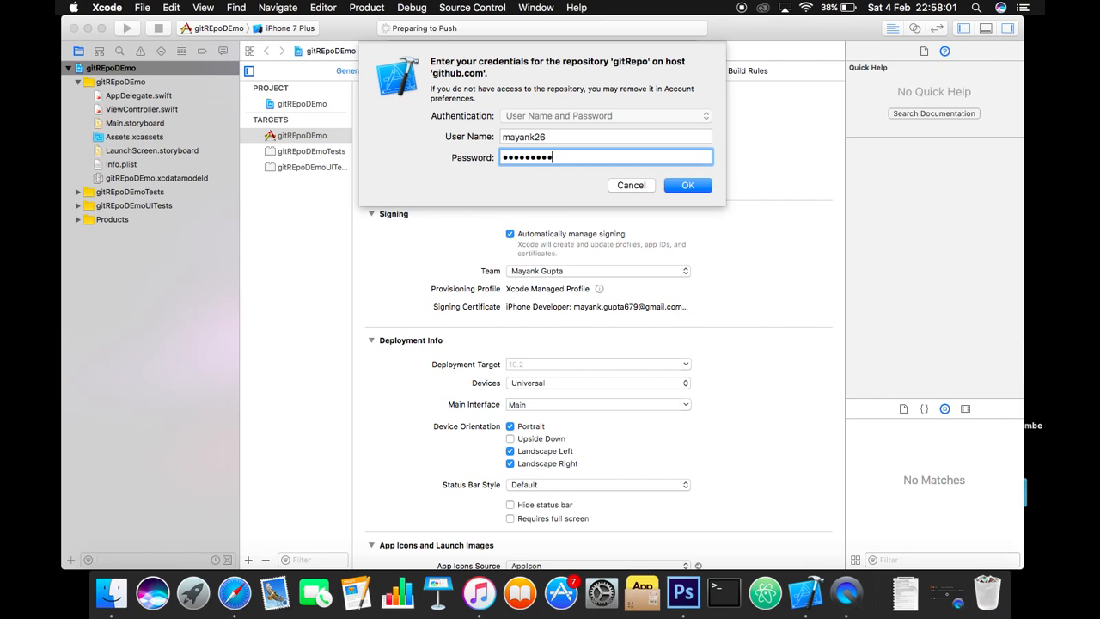
pyautogui.click(688, 185)
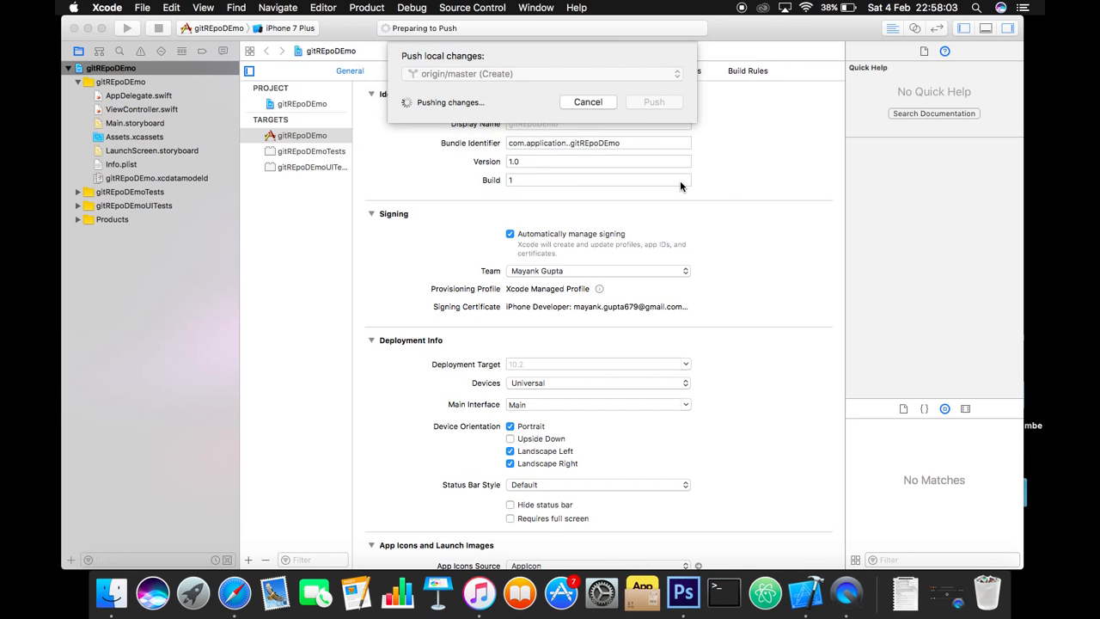